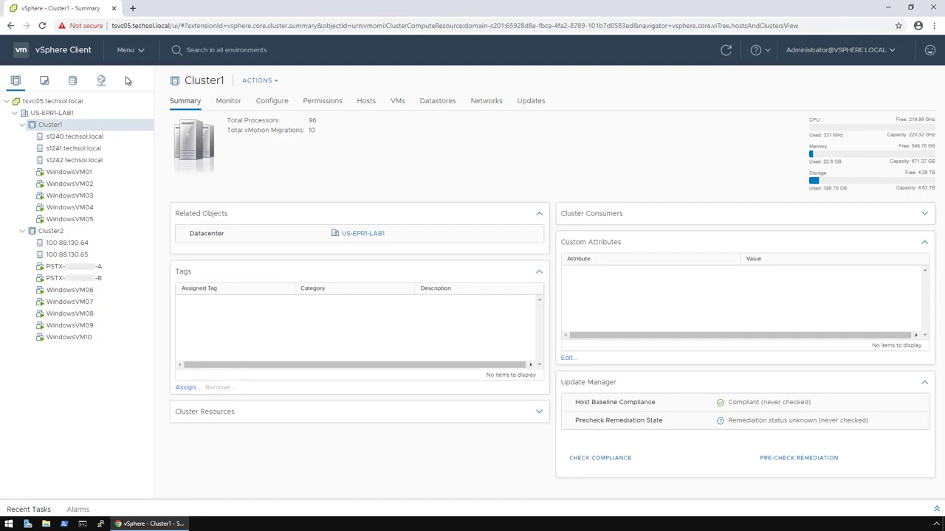
Step: Navigate from the inventory through Menu to the Dell EMC VSI plugin dashboard
{"action": "left_click", "coordinate": [50, 124]}
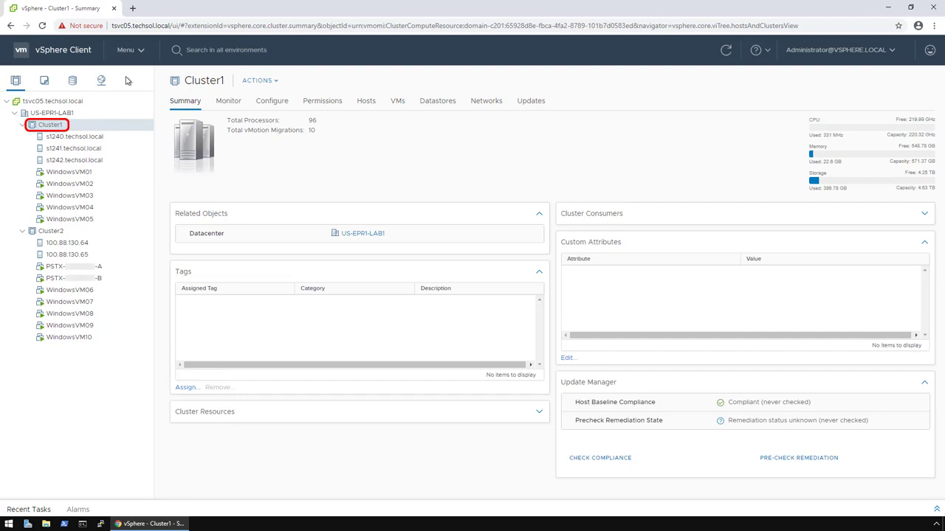
{"action": "left_click", "coordinate": [50, 231]}
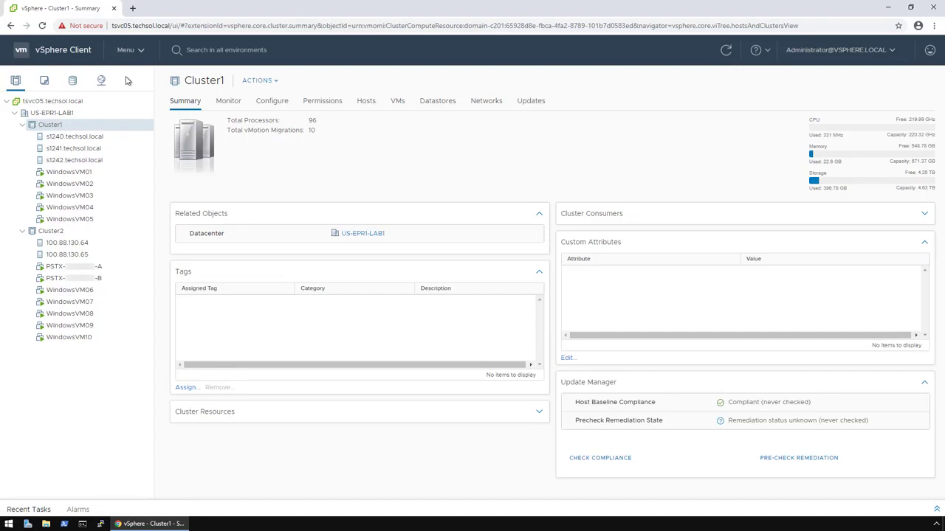
{"action": "left_click", "coordinate": [127, 50]}
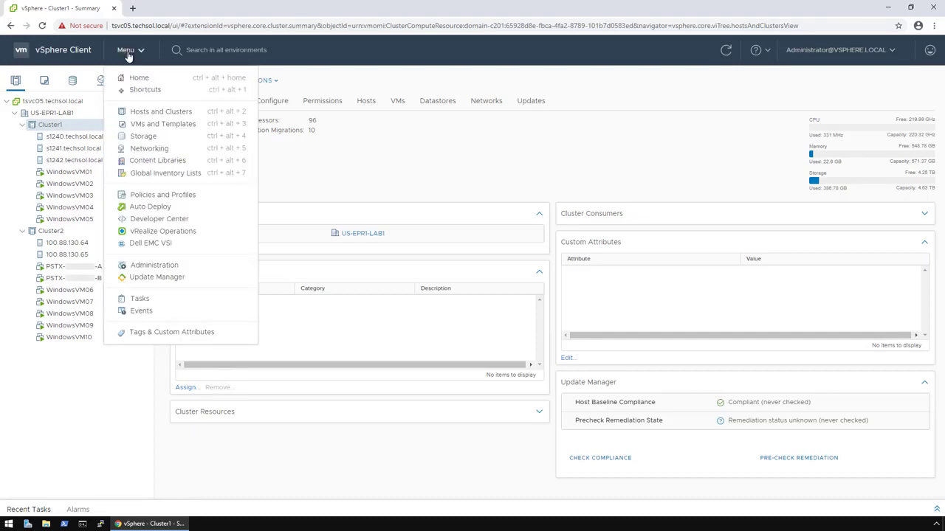
{"action": "left_click", "coordinate": [150, 242]}
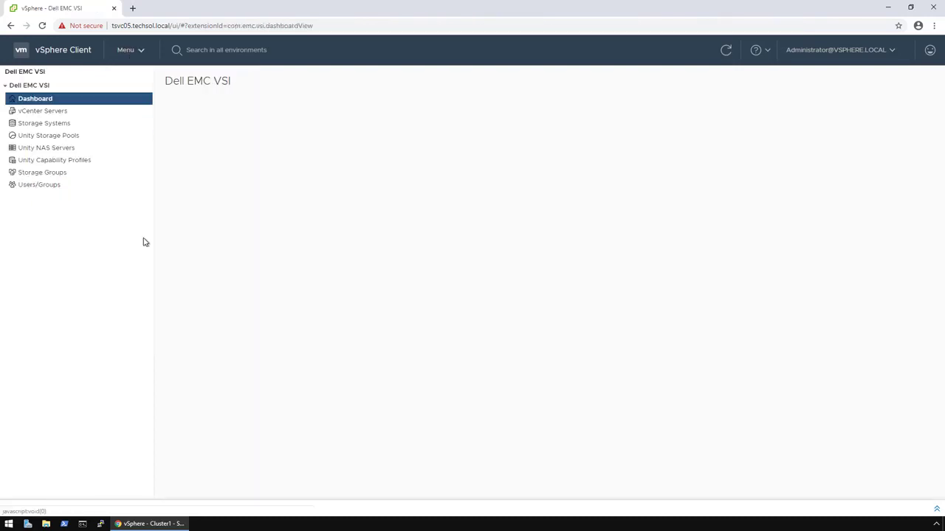
{"action": "left_click", "coordinate": [35, 97]}
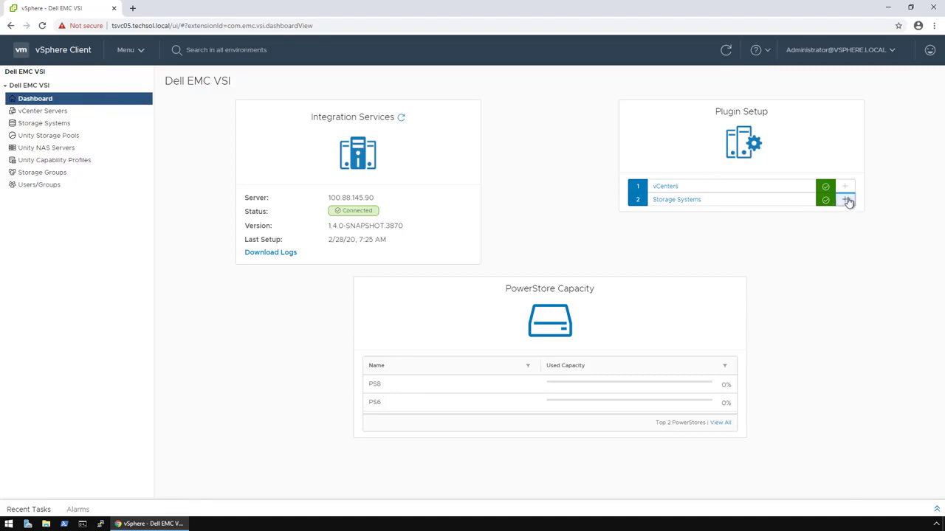
Step: Begin registering a storage system under Plugin Setup and choose PowerStore as its type
{"action": "left_click", "coordinate": [847, 201]}
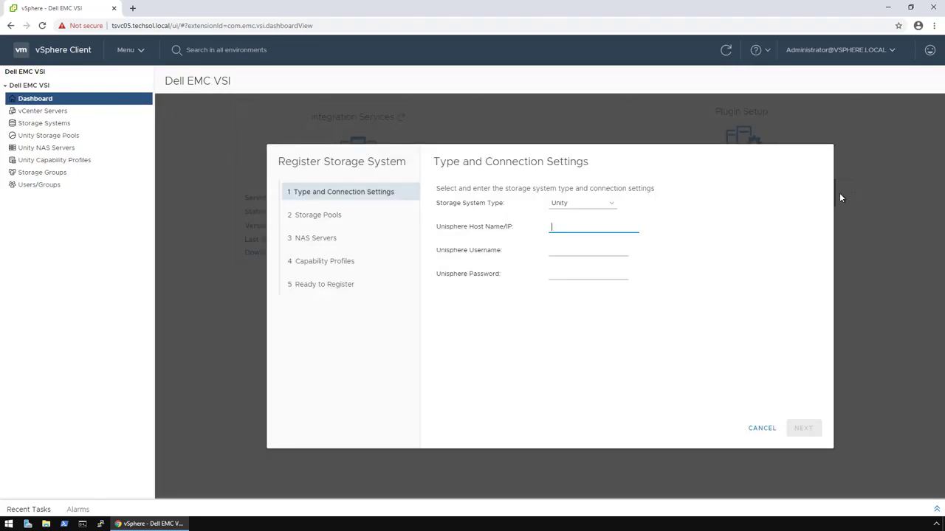
{"action": "left_click", "coordinate": [581, 203]}
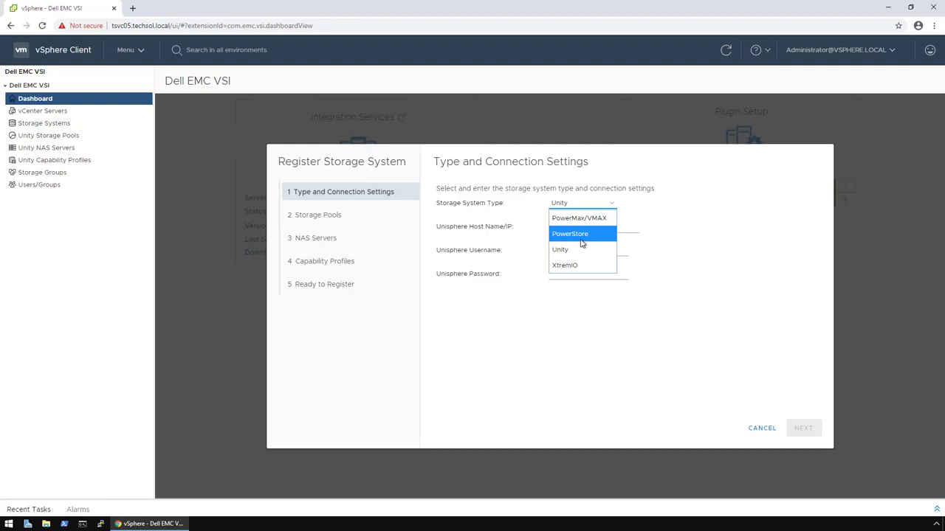
{"action": "left_click", "coordinate": [569, 233]}
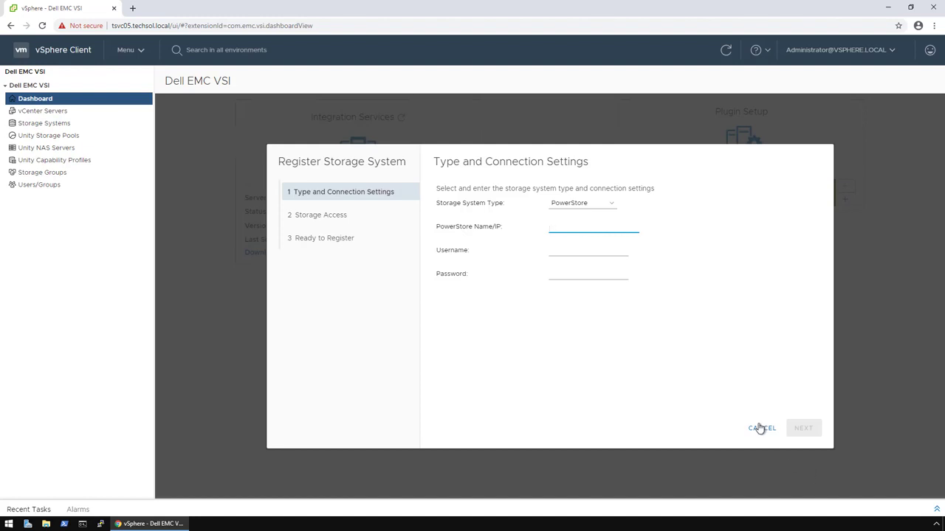
Step: Cancel the Register Storage System wizard and expand PS8 in the Storage Systems list
{"action": "left_click", "coordinate": [761, 428]}
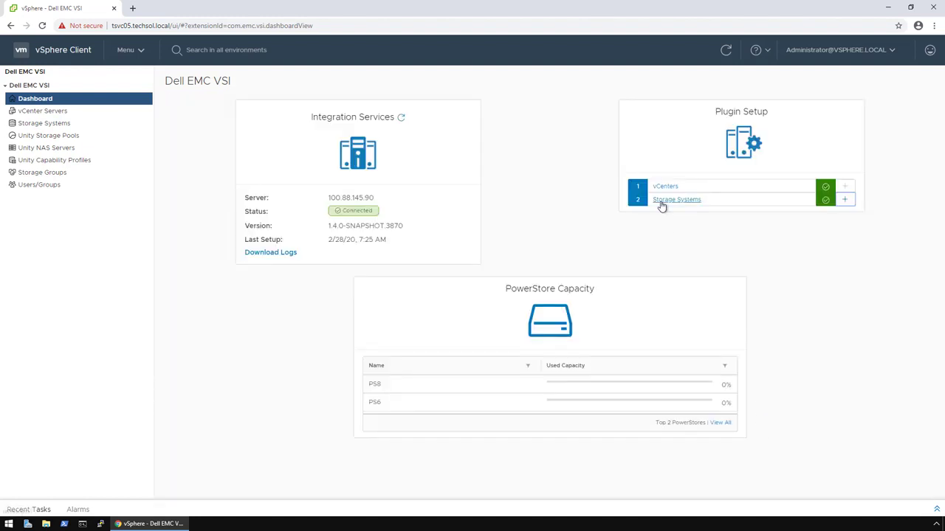
{"action": "left_click", "coordinate": [676, 200]}
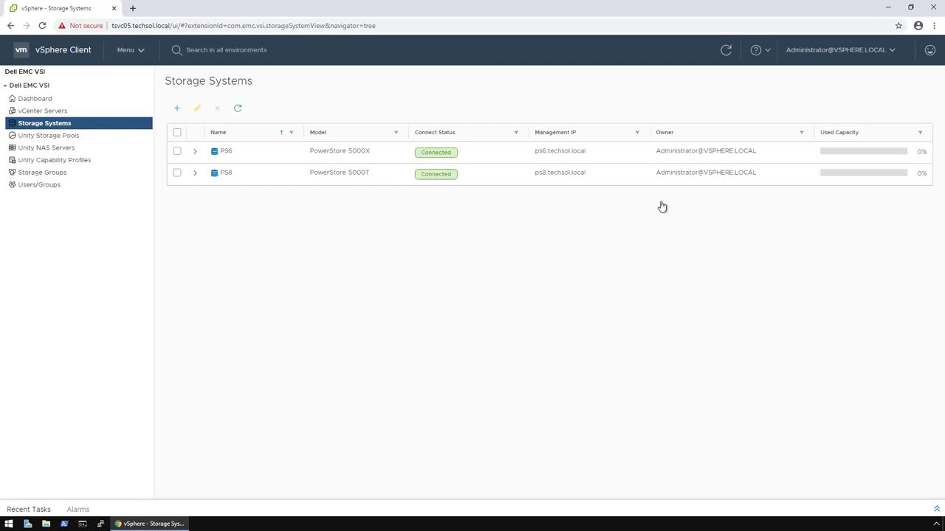
{"action": "left_click", "coordinate": [226, 172]}
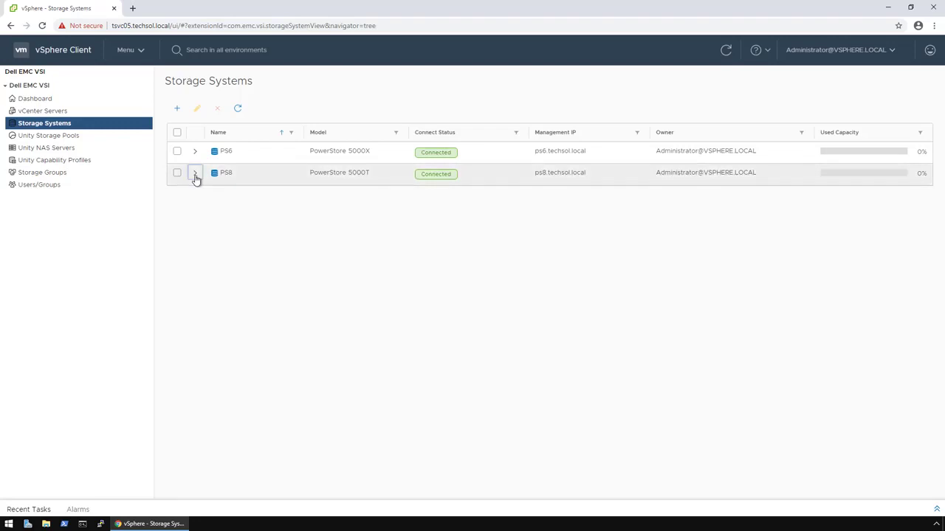
{"action": "left_click", "coordinate": [195, 173]}
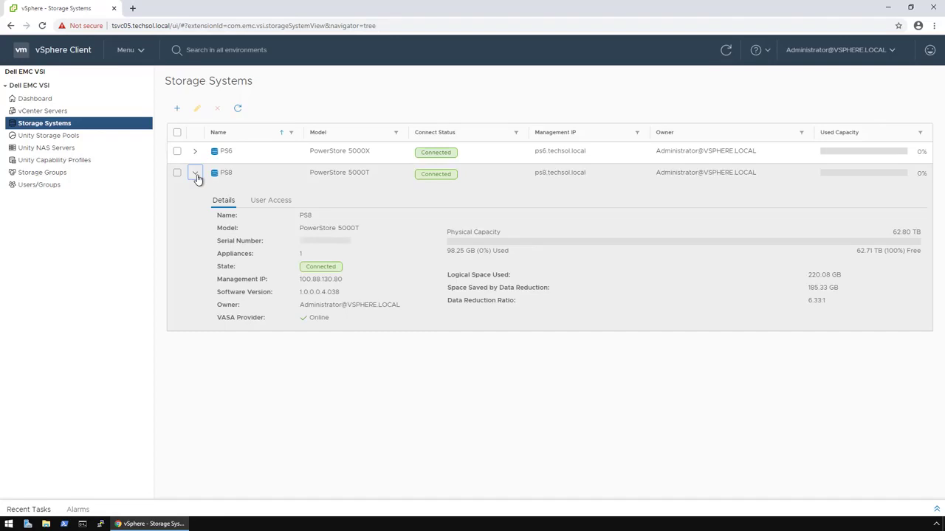
Step: Go back to the Dell EMC VSI dashboard from the navigator
{"action": "left_click", "coordinate": [35, 97]}
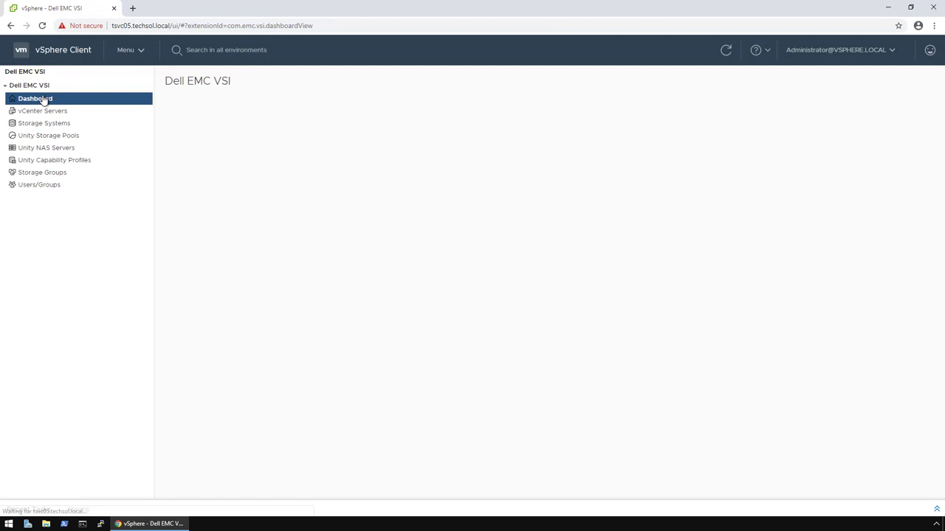
{"action": "left_click", "coordinate": [35, 97]}
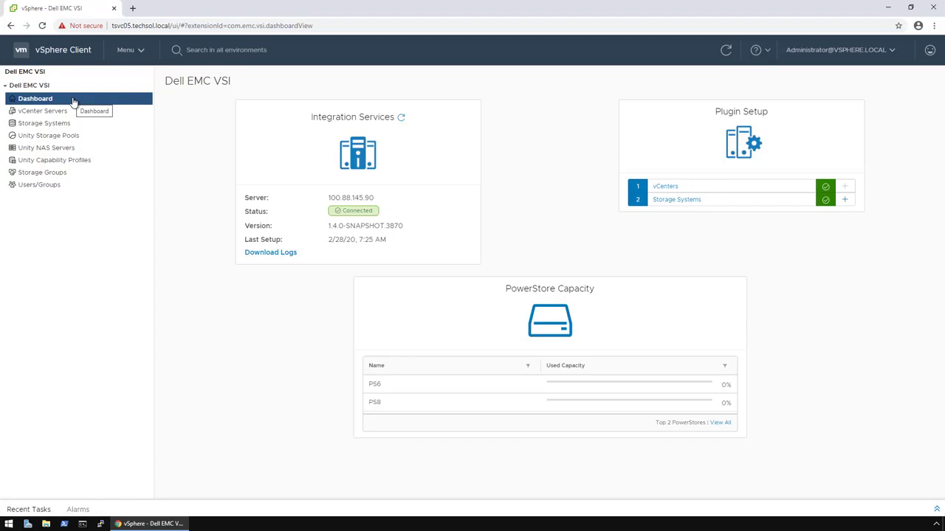
{"action": "mouse_move", "coordinate": [132, 50]}
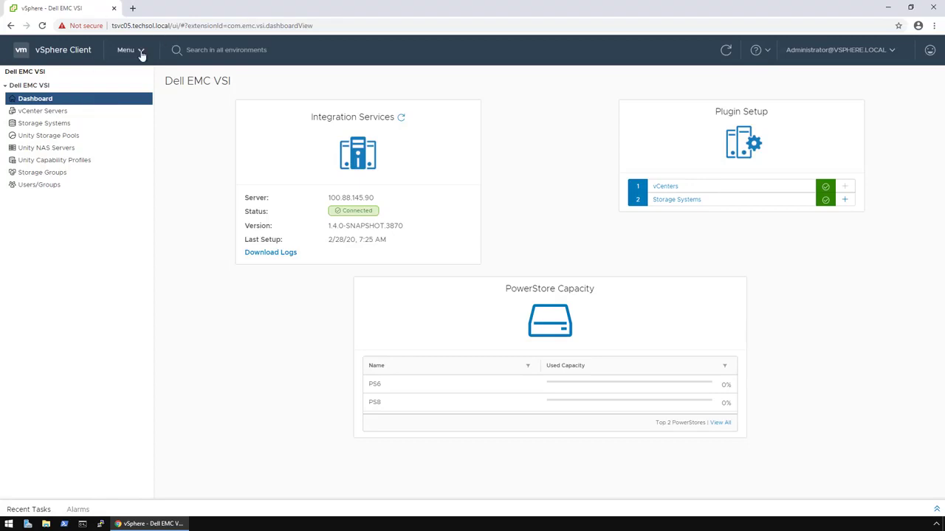
Step: Select datastore Cluster1_DS1 and view its Dell EMC VSI storage capacity, performance and protection under Configure
{"action": "left_click", "coordinate": [127, 50]}
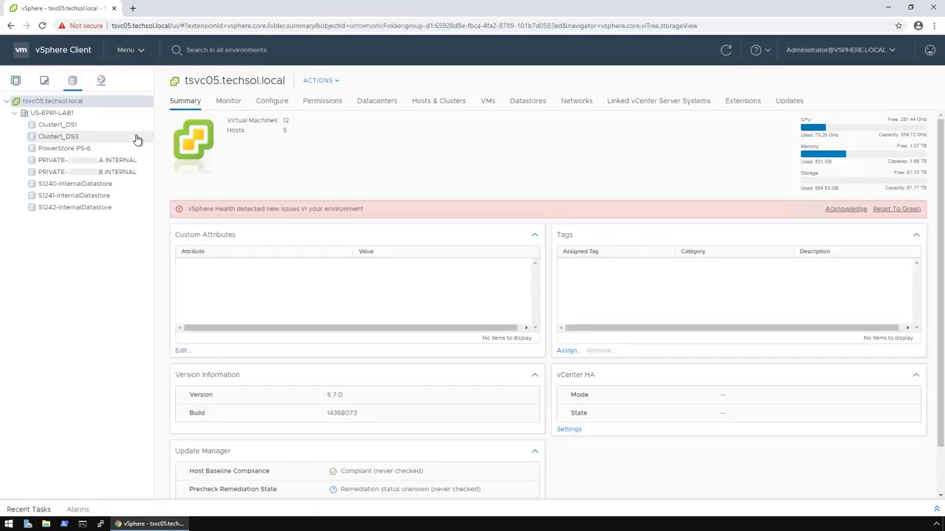
{"action": "left_click", "coordinate": [58, 124]}
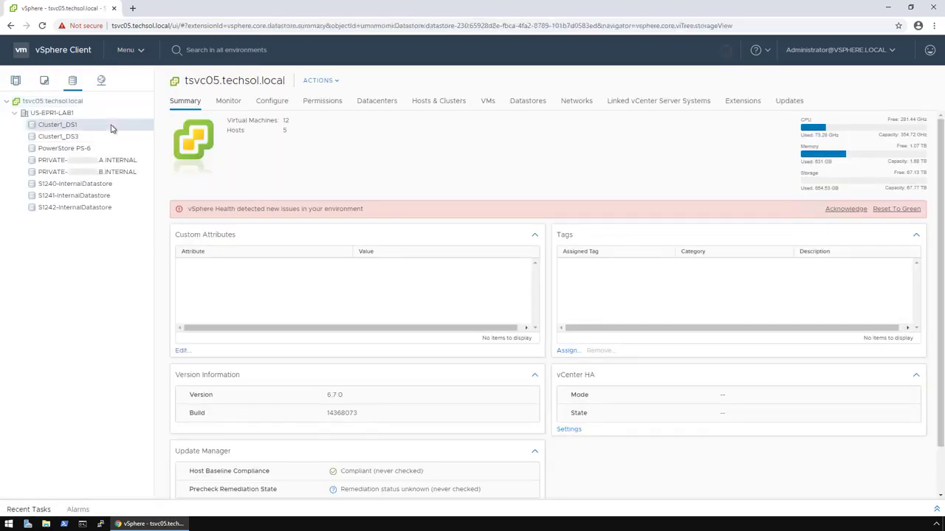
{"action": "left_click", "coordinate": [56, 124]}
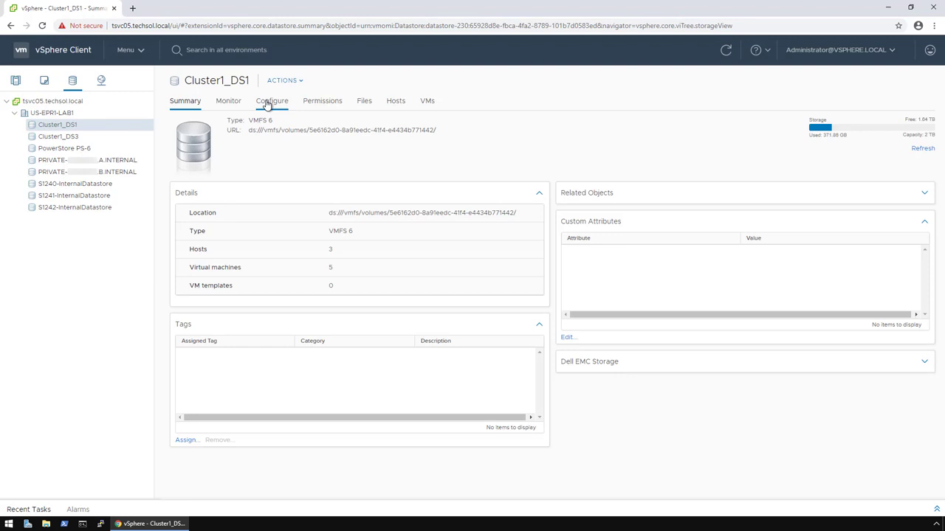
{"action": "left_click", "coordinate": [272, 100]}
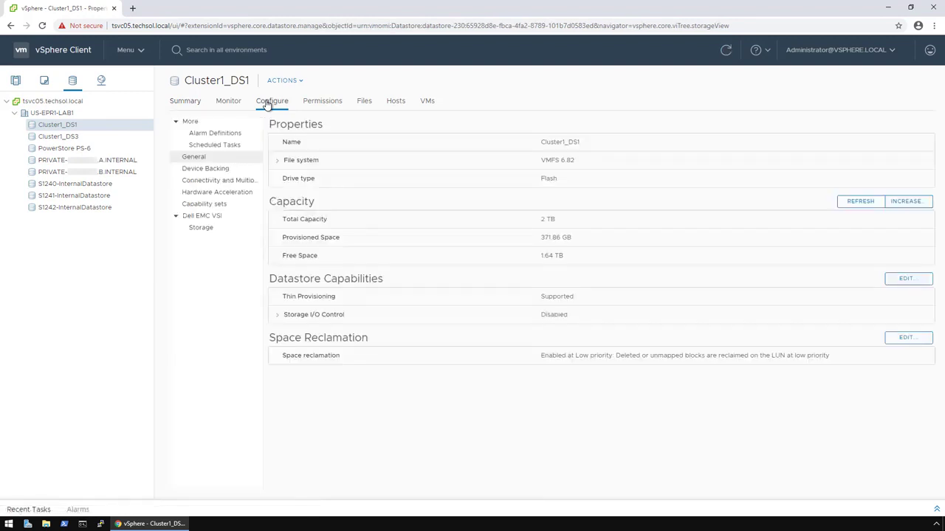
{"action": "mouse_move", "coordinate": [269, 105]}
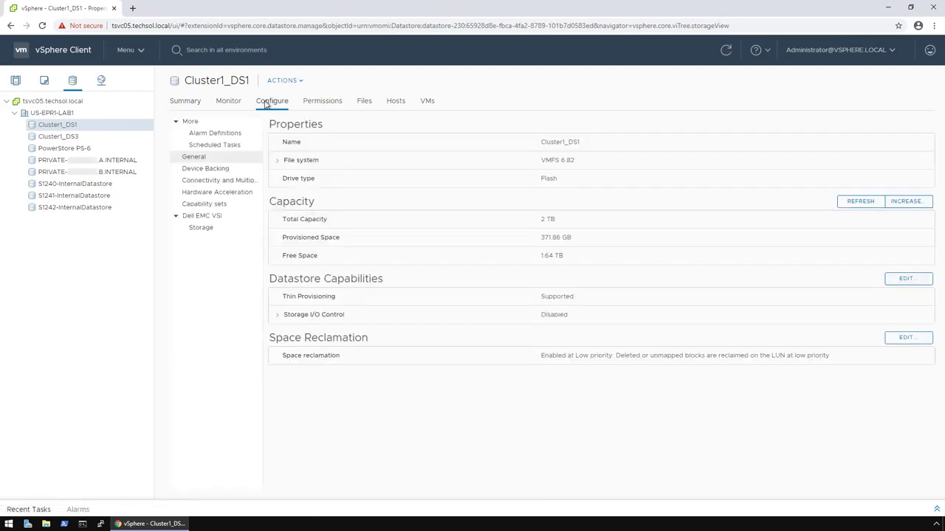
{"action": "left_click", "coordinate": [200, 227]}
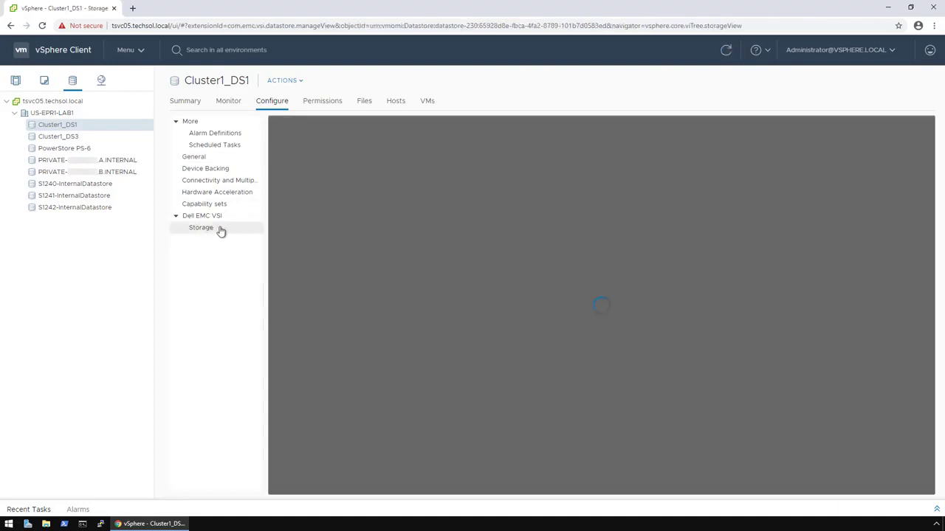
{"action": "left_click", "coordinate": [200, 228]}
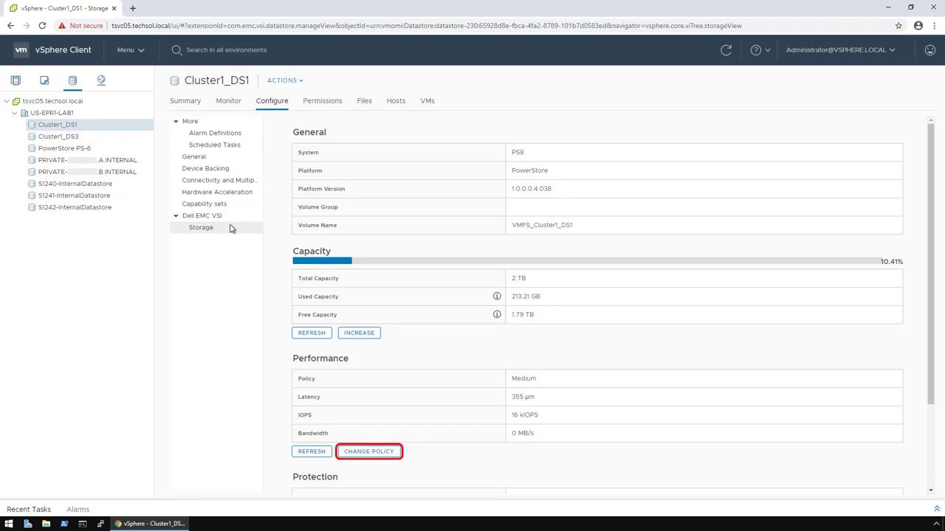
{"action": "scroll", "scroll_direction": "down", "scroll_amount": 3}
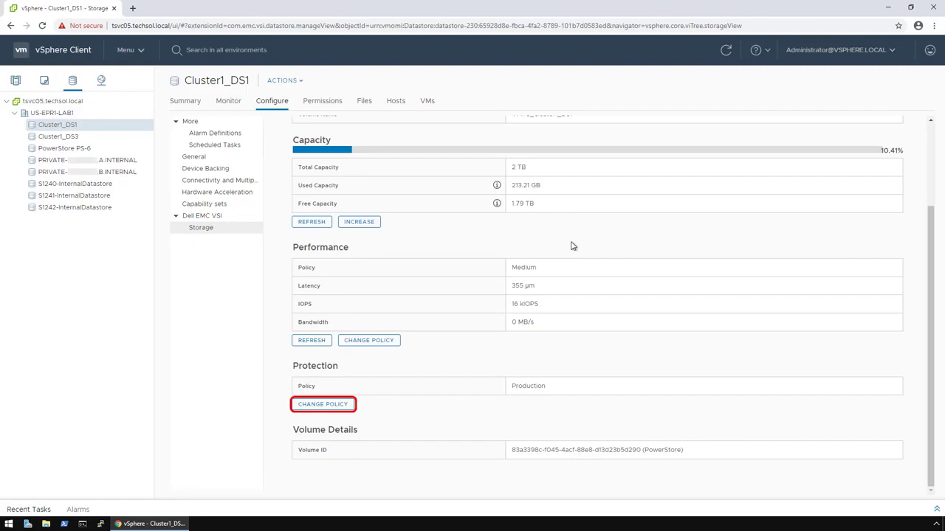
{"action": "mouse_move", "coordinate": [561, 243]}
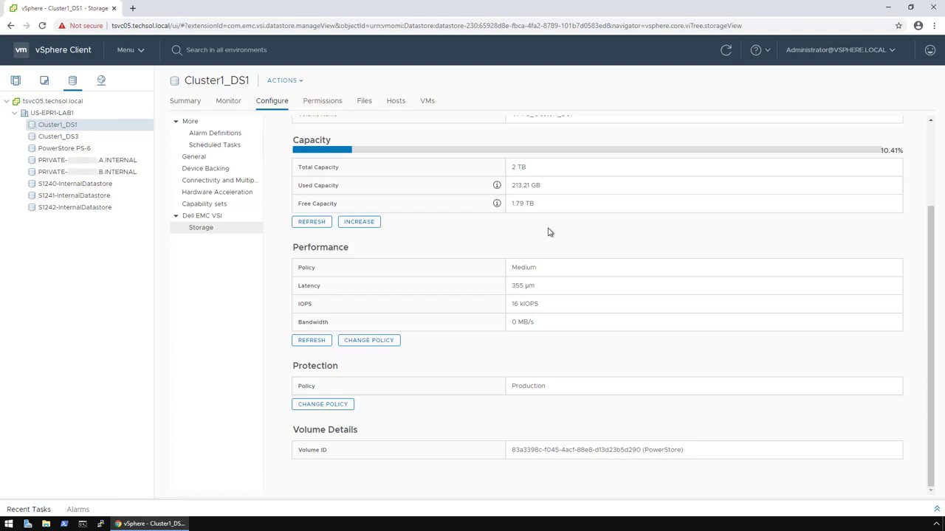
Step: Select Cluster1 in the inventory and show the Dell EMC VSI actions for host vl240.techsol.local
{"action": "left_click", "coordinate": [127, 50]}
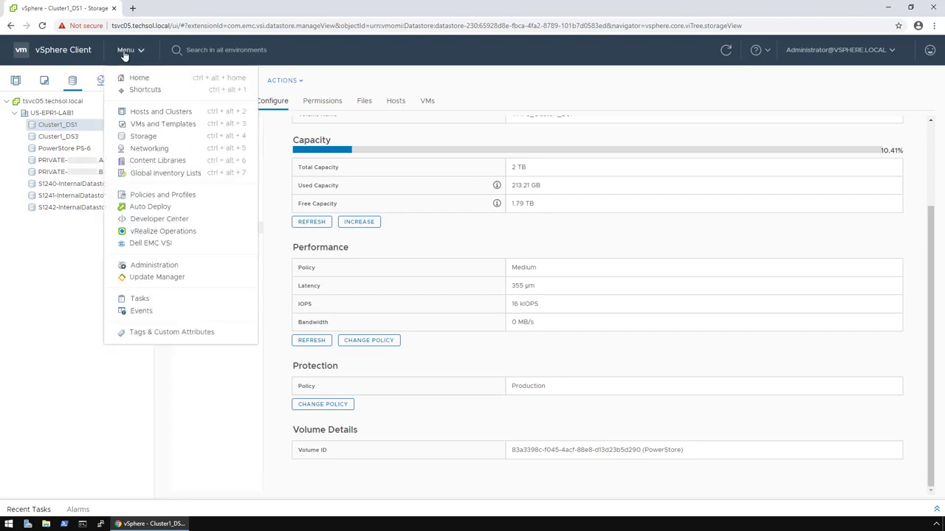
{"action": "mouse_move", "coordinate": [151, 112]}
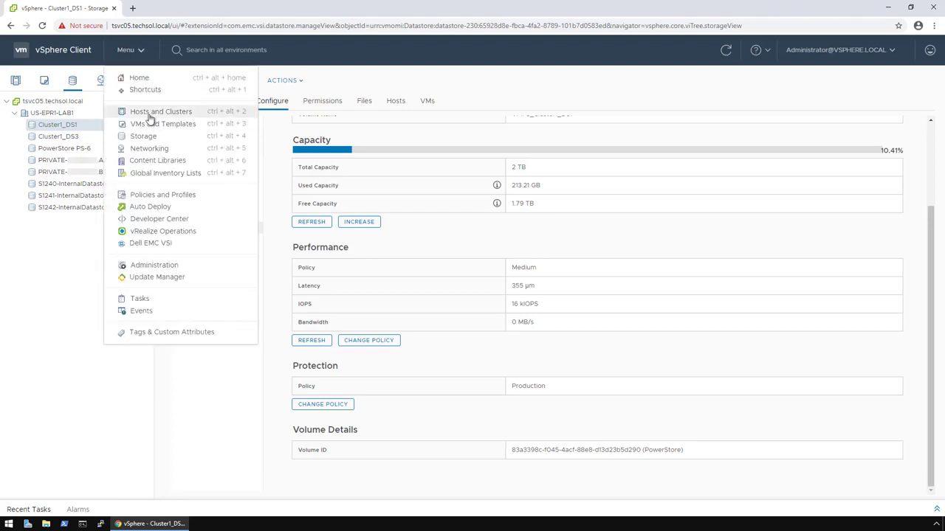
{"action": "left_click", "coordinate": [160, 110]}
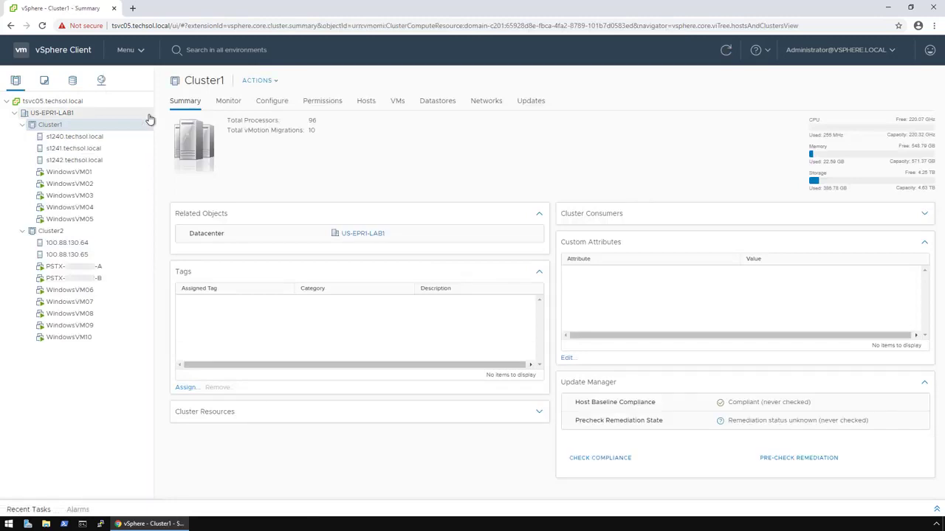
{"action": "mouse_move", "coordinate": [116, 127]}
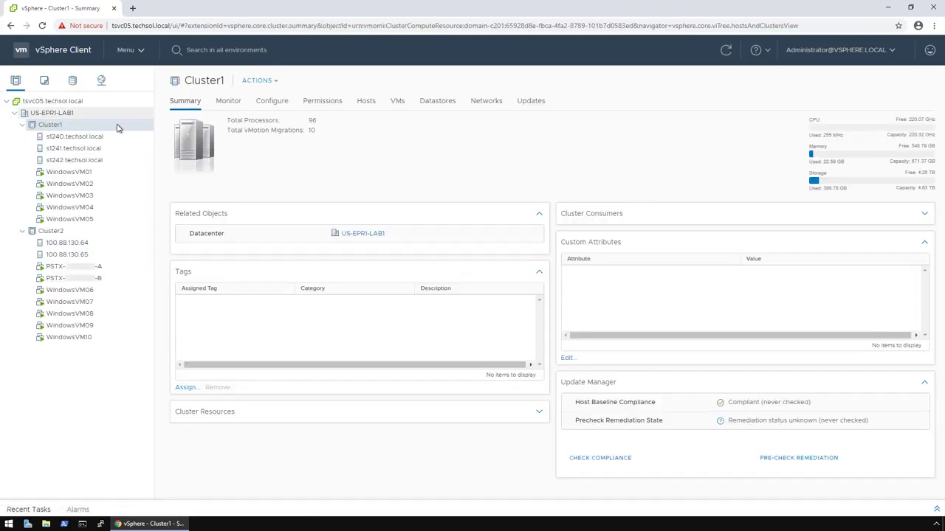
{"action": "right_click", "coordinate": [74, 136]}
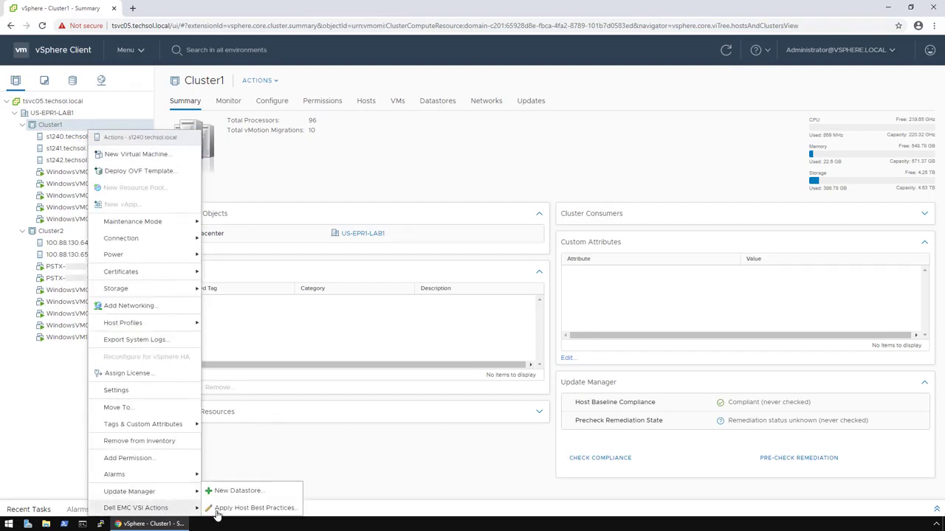
Step: In Apply Host Best Practices, sort by Host Setting and tick Disk.DiskMaxIOSize, Disk.Sched Quantum and HBA Timeout for Qlogic
{"action": "left_click", "coordinate": [254, 507]}
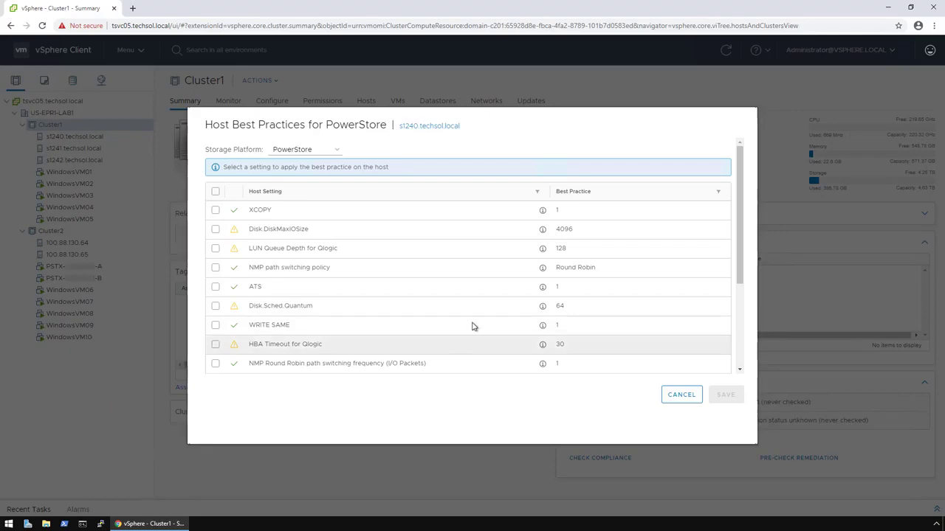
{"action": "left_click", "coordinate": [266, 191]}
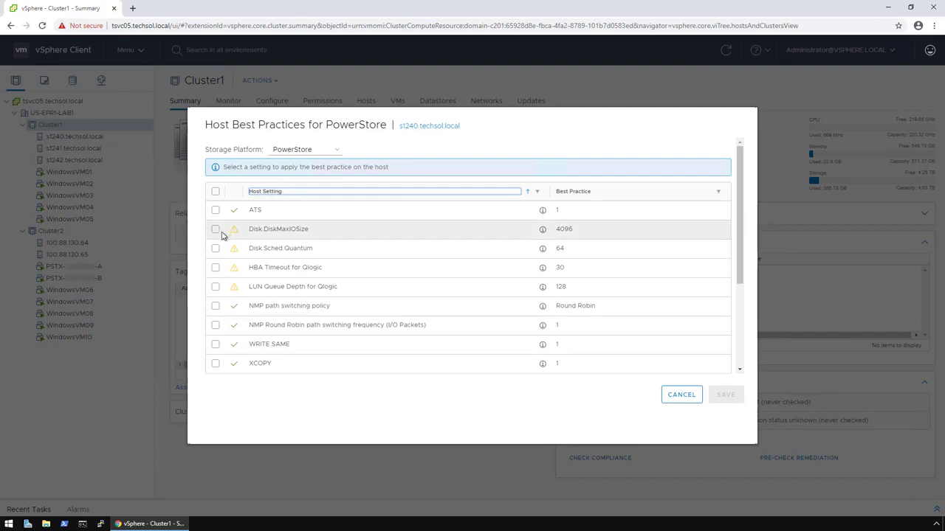
{"action": "left_click", "coordinate": [216, 229]}
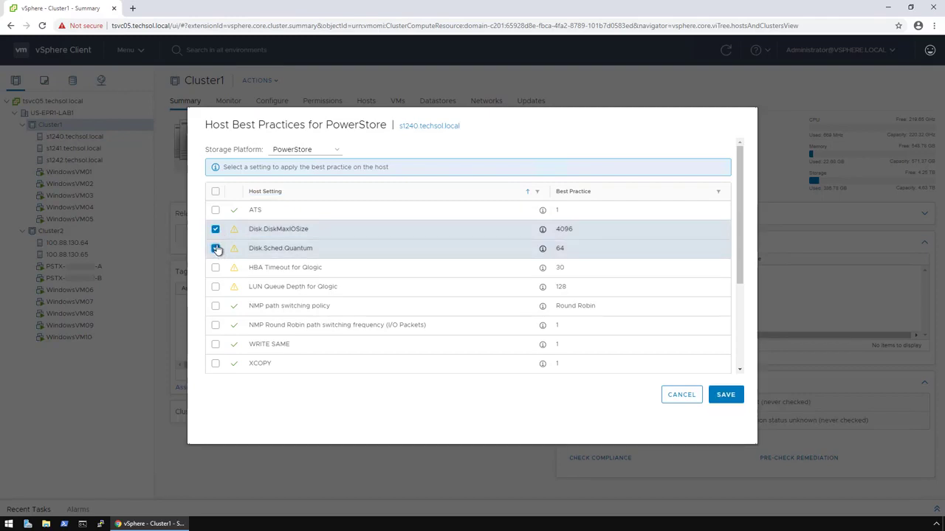
{"action": "left_click", "coordinate": [216, 248]}
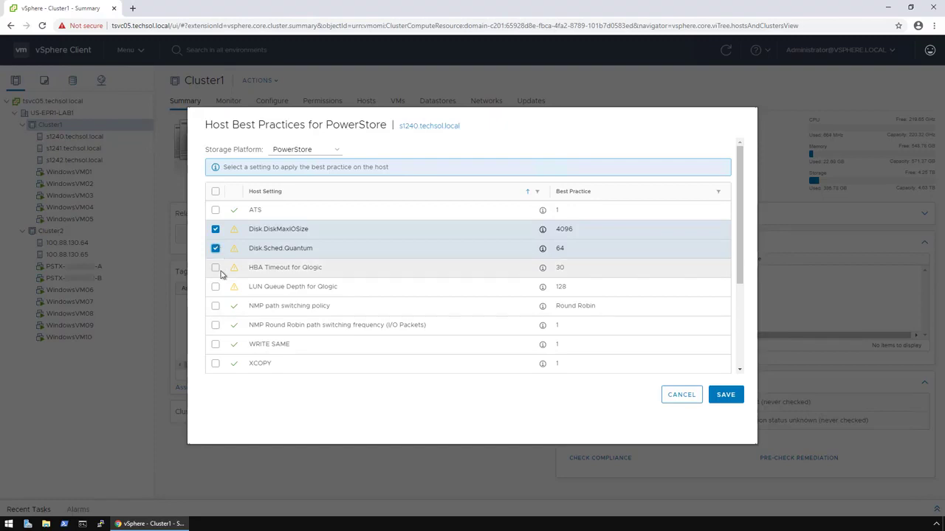
{"action": "left_click", "coordinate": [216, 267]}
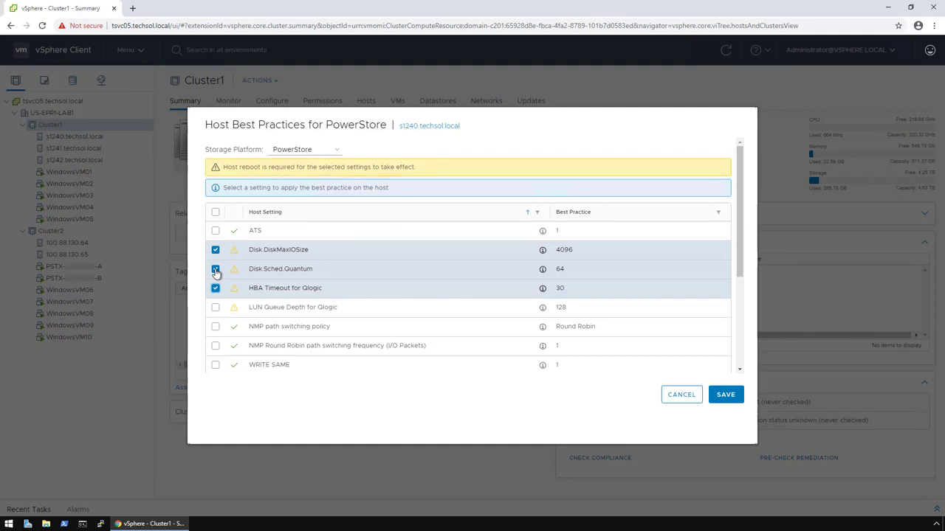
{"action": "mouse_move", "coordinate": [233, 249]}
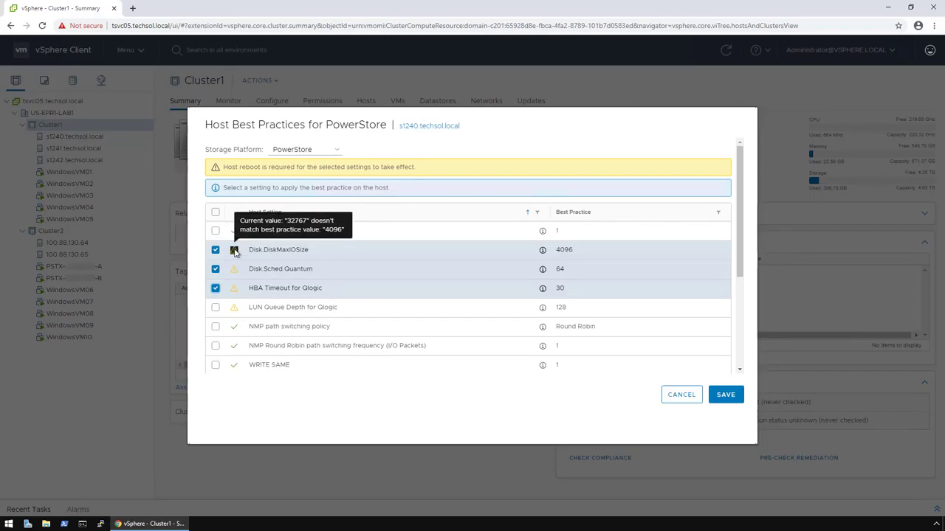
{"action": "mouse_move", "coordinate": [681, 394]}
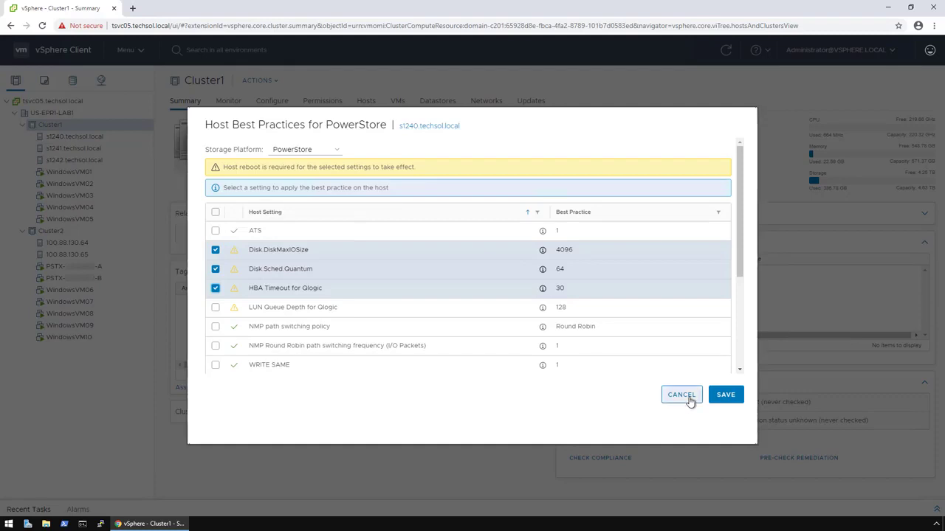
Step: Cancel the Host Best Practices dialog and show the Dell EMC VSI actions for Cluster1
{"action": "left_click", "coordinate": [680, 394]}
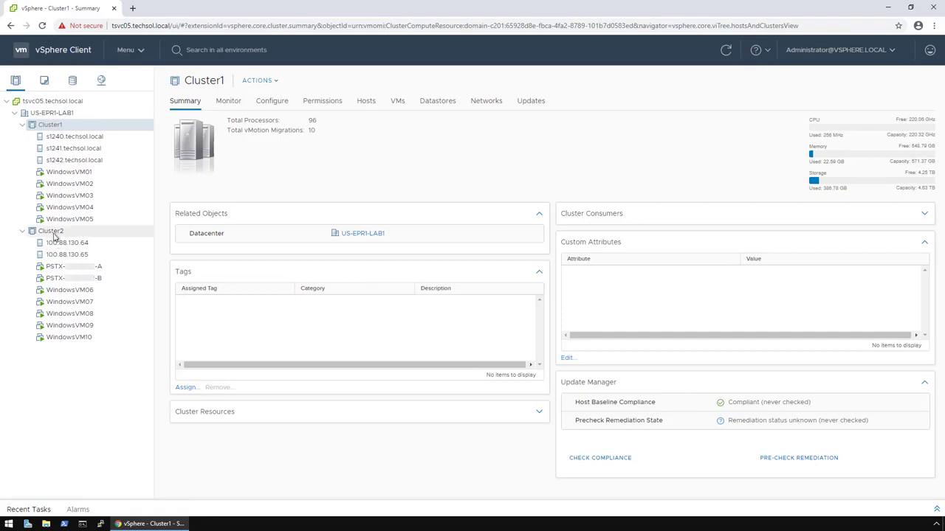
{"action": "right_click", "coordinate": [50, 230]}
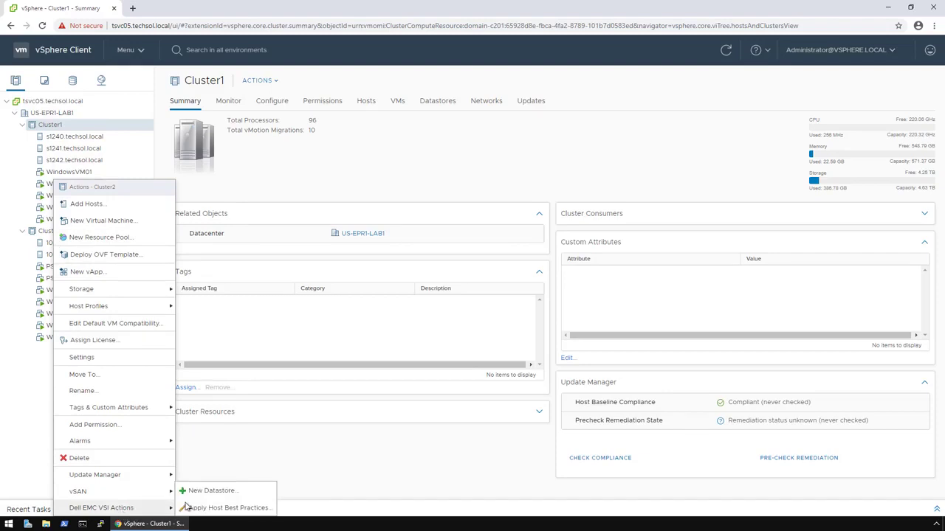
Step: Start a new Dell EMC datastore of type vVol Block named Cluster2_Demo
{"action": "left_click", "coordinate": [214, 490]}
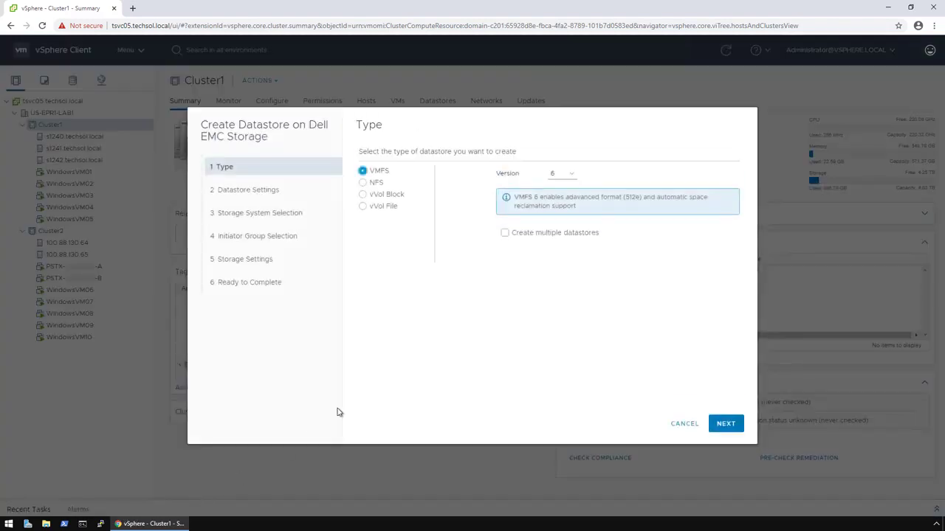
{"action": "mouse_move", "coordinate": [581, 177]}
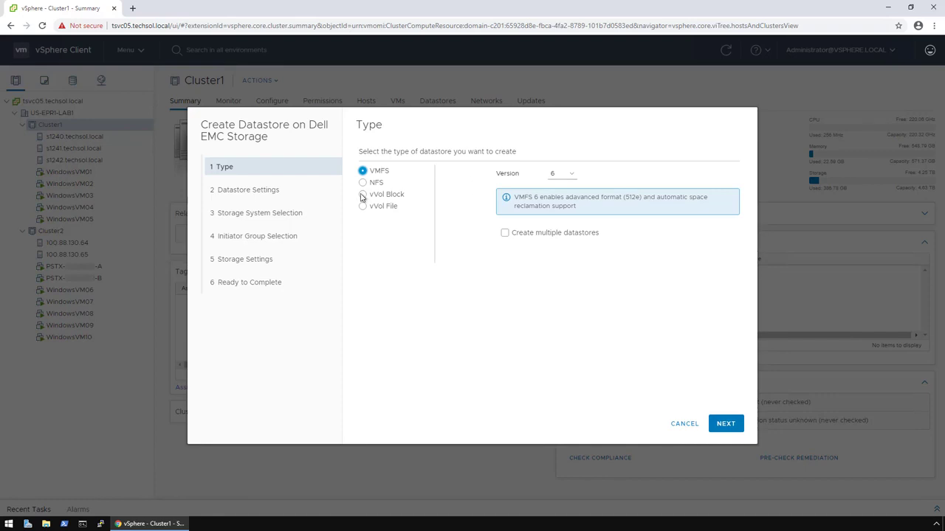
{"action": "left_click", "coordinate": [364, 195]}
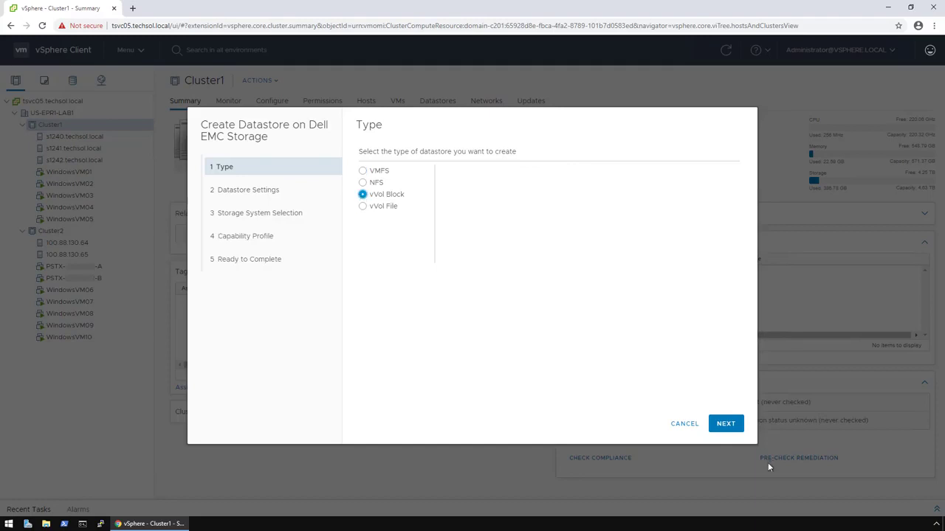
{"action": "left_click", "coordinate": [725, 422]}
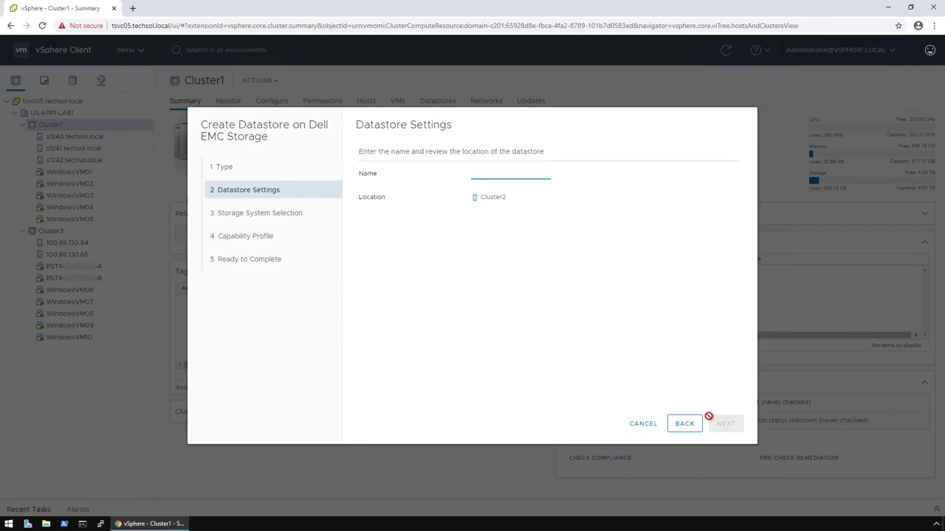
{"action": "type", "text": "Cluster2_Demo"}
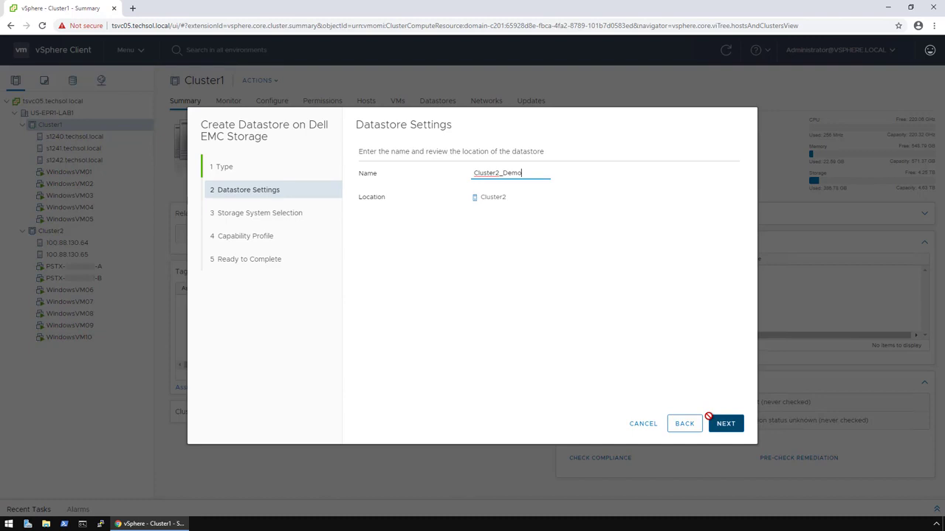
{"action": "left_click", "coordinate": [725, 422]}
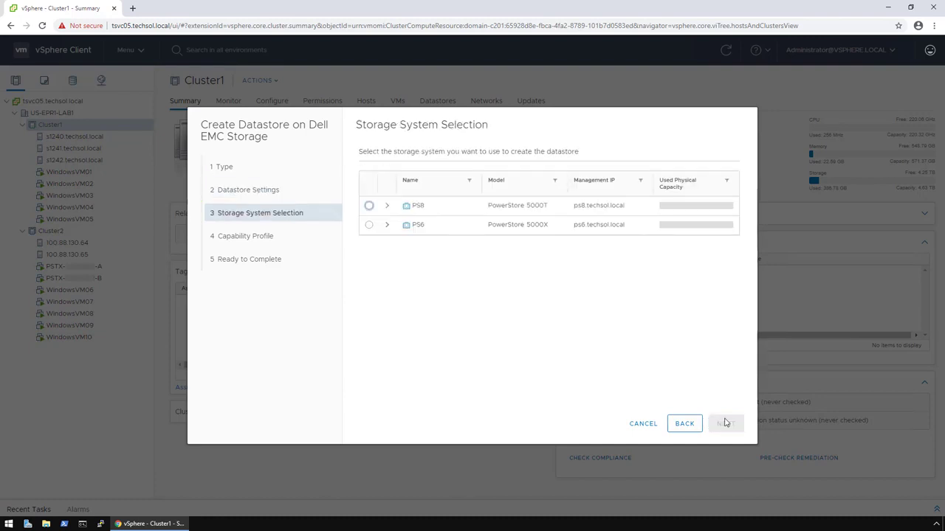
Step: Back the datastore with the PS6 PowerStore system and proceed to storage settings
{"action": "left_click", "coordinate": [369, 225]}
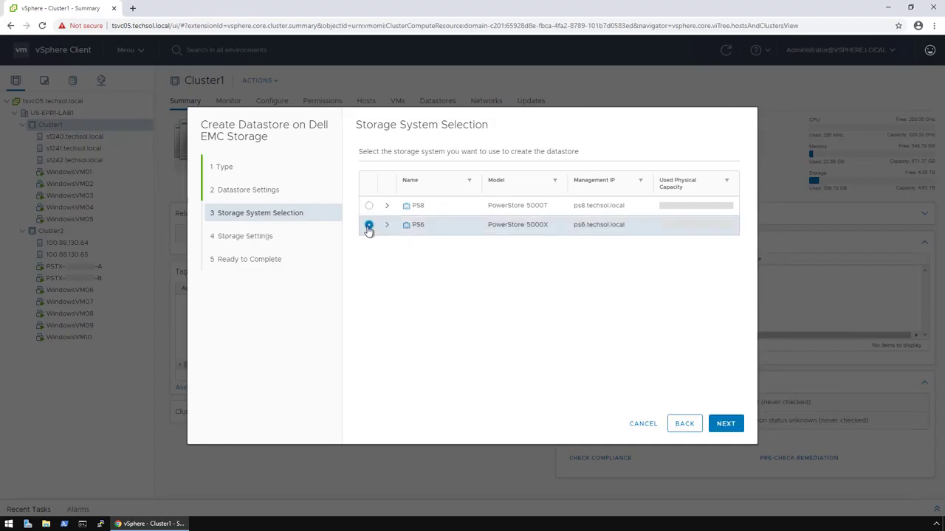
{"action": "left_click", "coordinate": [369, 225]}
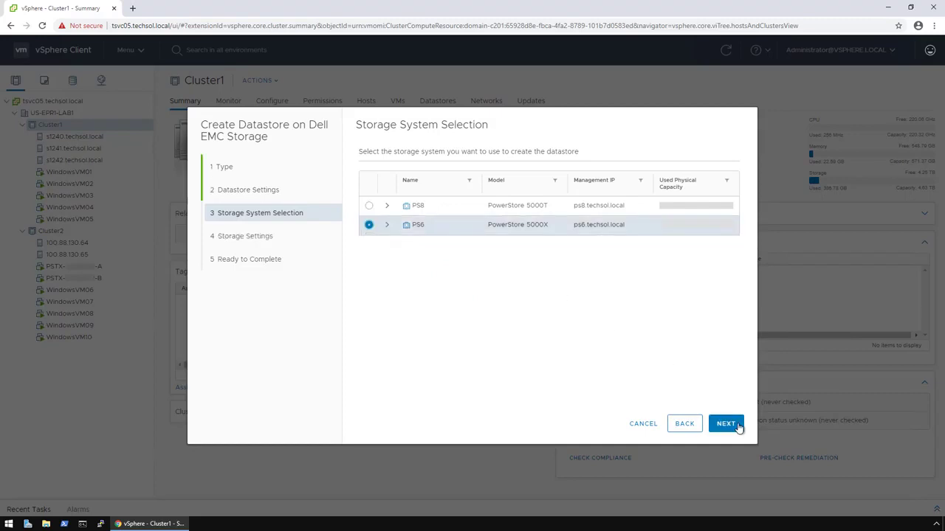
{"action": "left_click", "coordinate": [726, 422]}
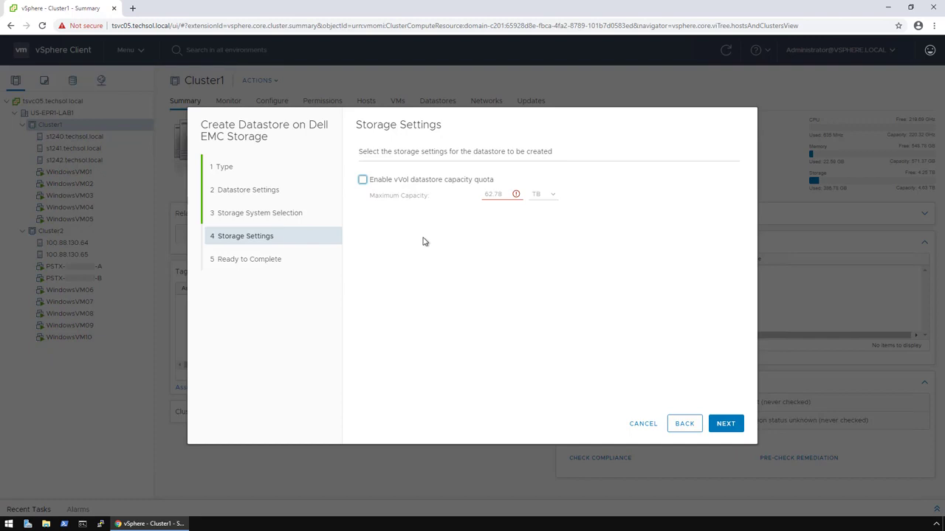
Step: Enable a 4 TB vVol capacity quota and finish creating the Cluster2_Demo datastore
{"action": "left_click", "coordinate": [363, 180]}
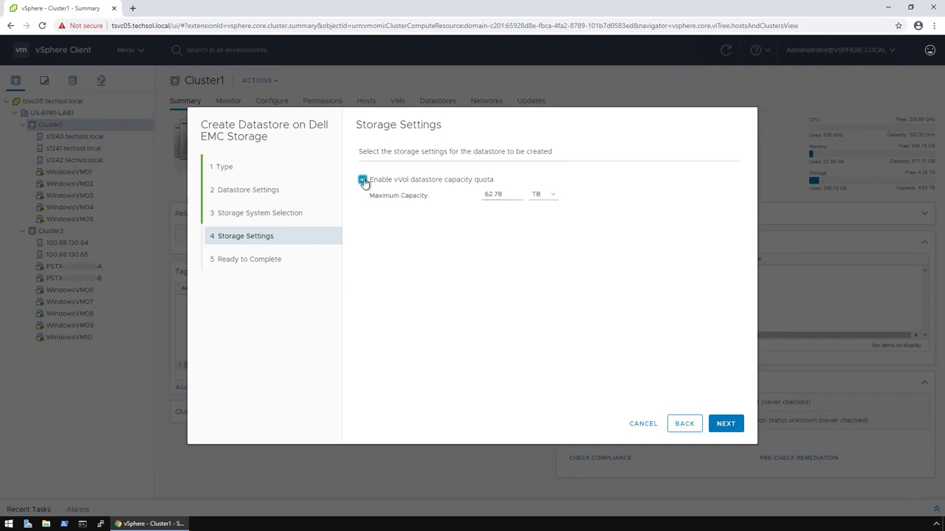
{"action": "left_click", "coordinate": [363, 180]}
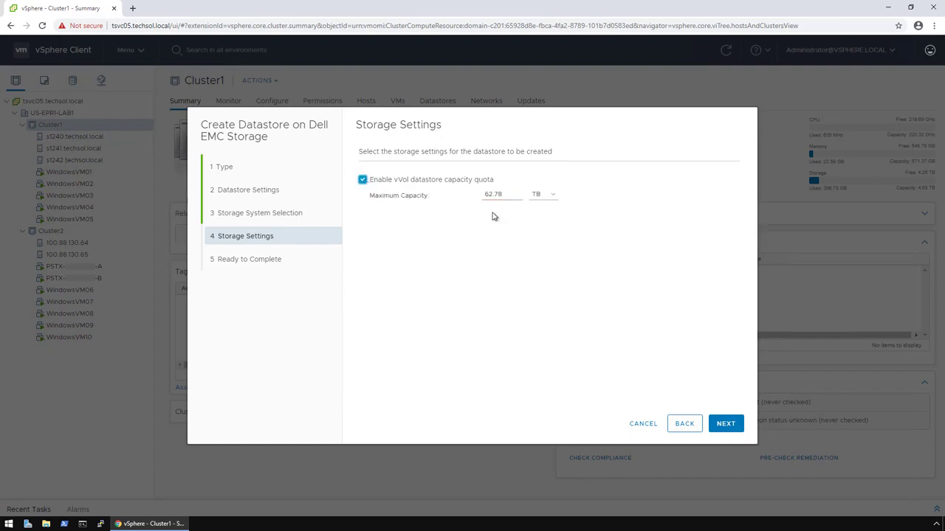
{"action": "left_click", "coordinate": [494, 195]}
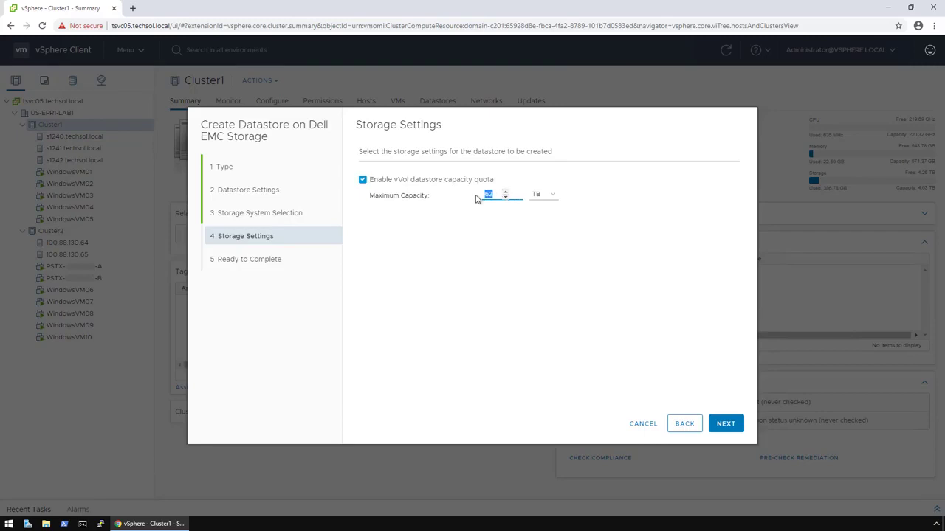
{"action": "type", "text": "4"}
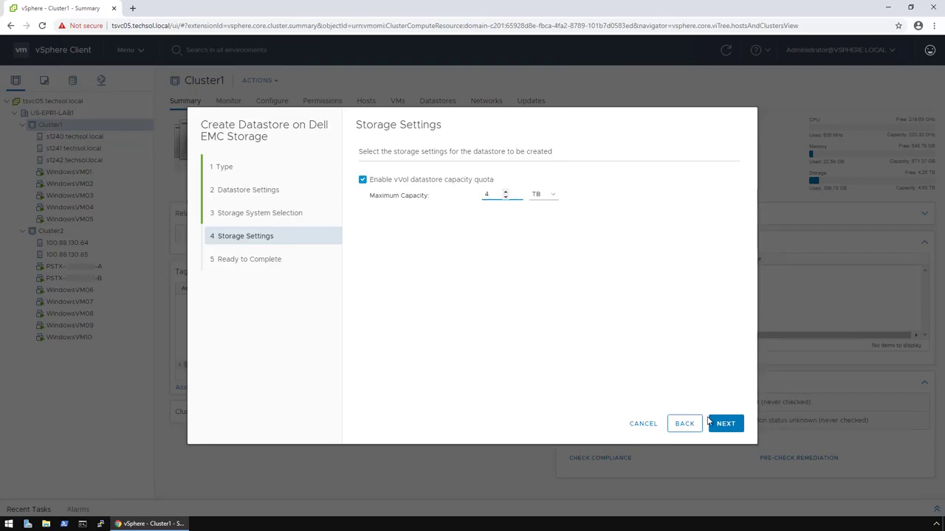
{"action": "left_click", "coordinate": [725, 422]}
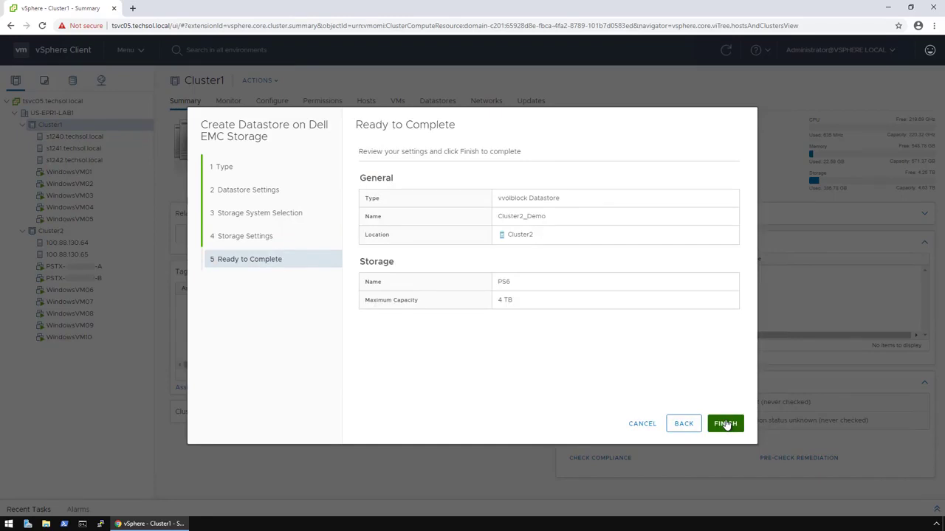
{"action": "left_click", "coordinate": [725, 423]}
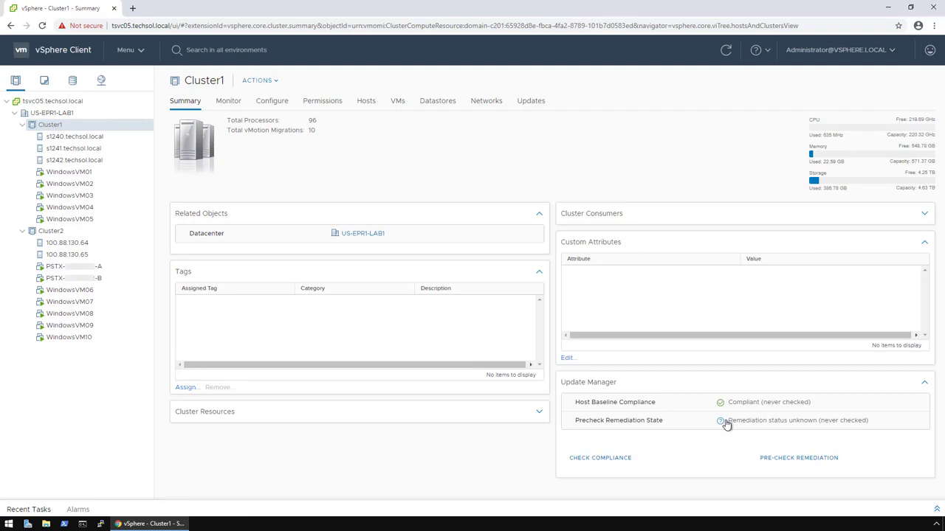
{"action": "mouse_move", "coordinate": [722, 423]}
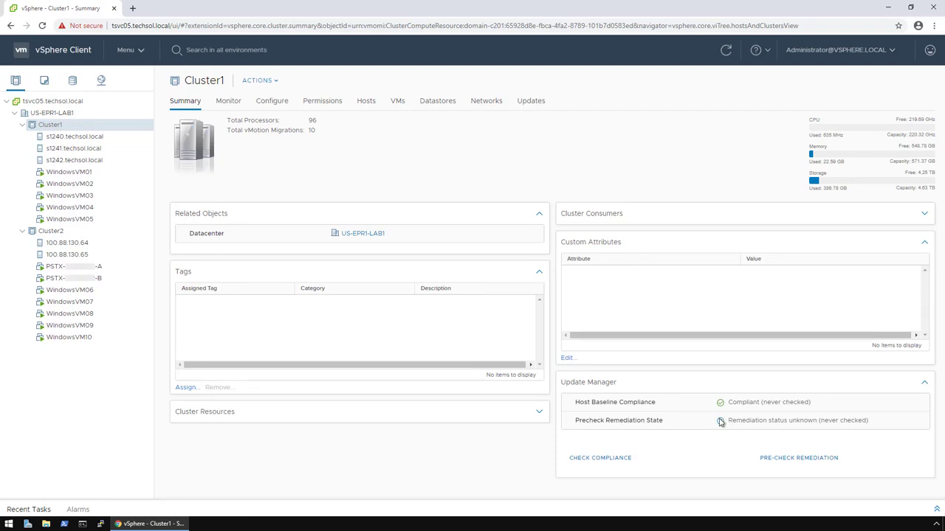
{"action": "mouse_move", "coordinate": [72, 82]}
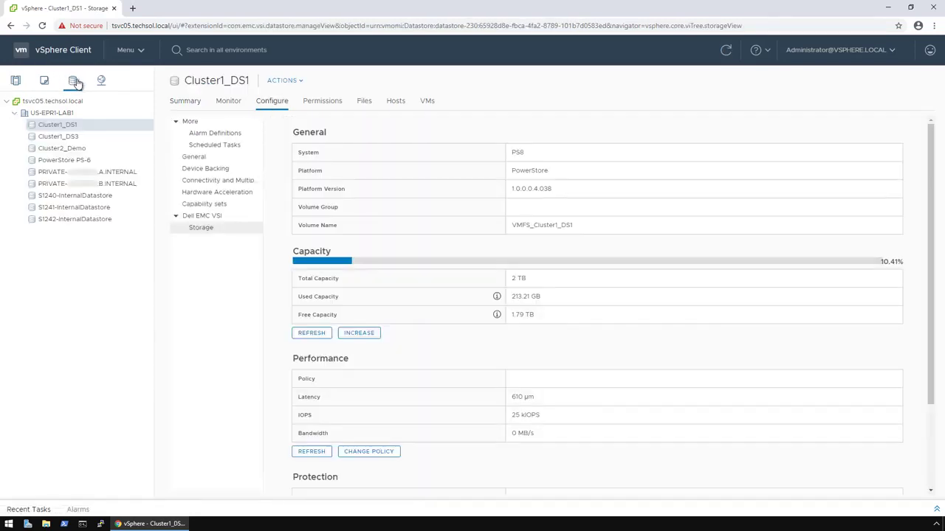
{"action": "left_click", "coordinate": [62, 147]}
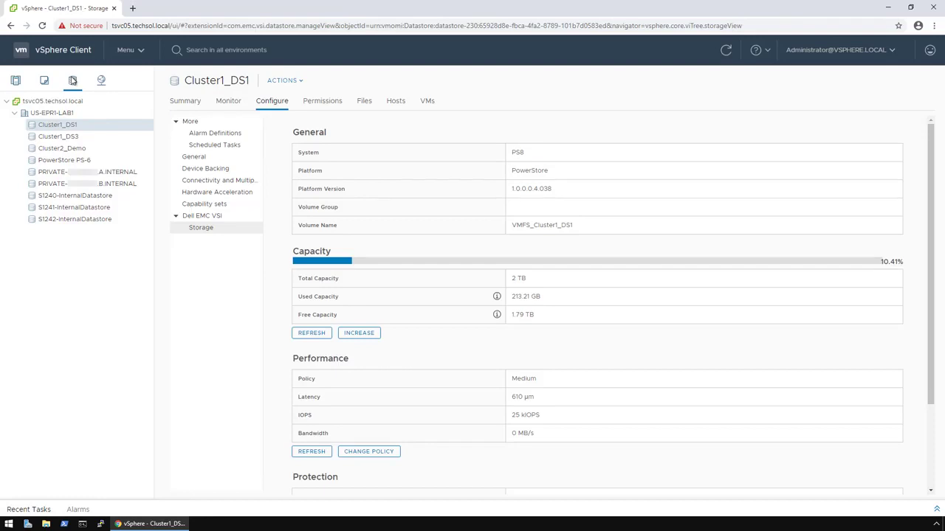
{"action": "left_click", "coordinate": [15, 80]}
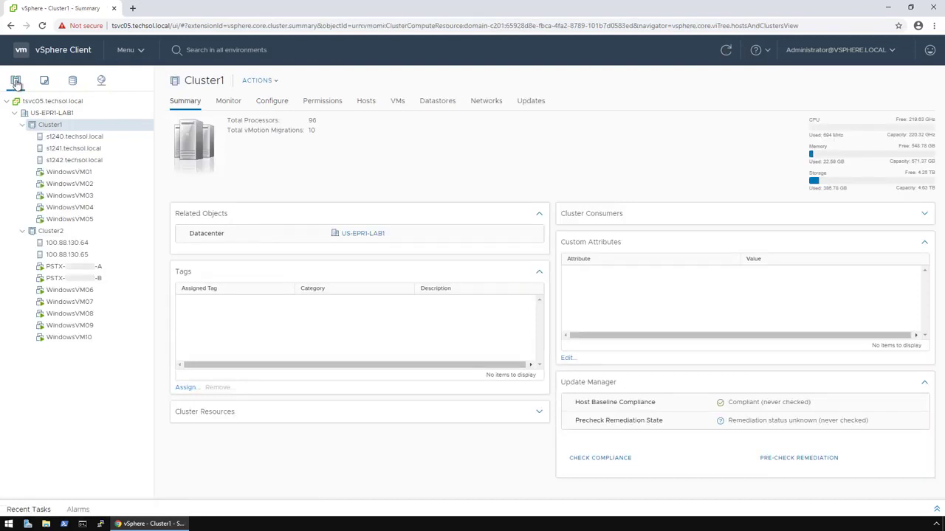
Step: Launch the Dell EMC VSI New Datastore wizard for Cluster1 and keep VMFS as the type
{"action": "right_click", "coordinate": [51, 124]}
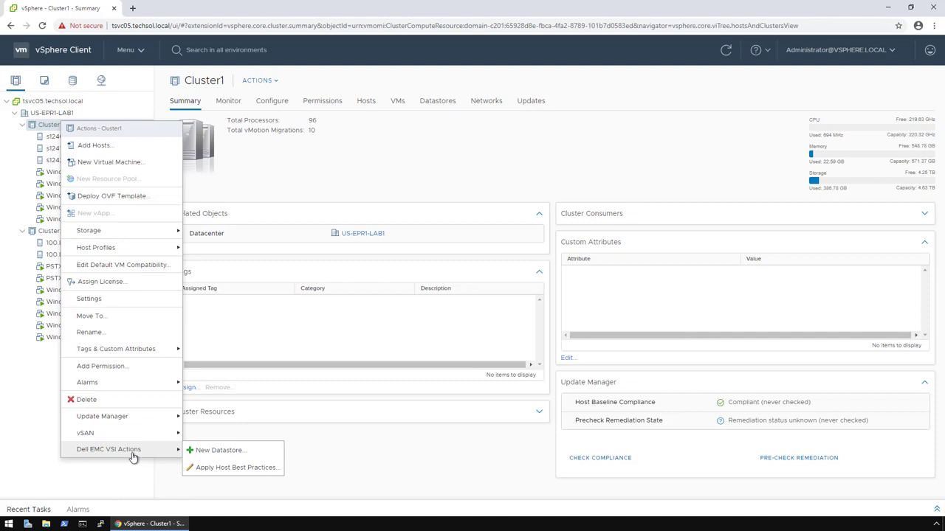
{"action": "left_click", "coordinate": [219, 448]}
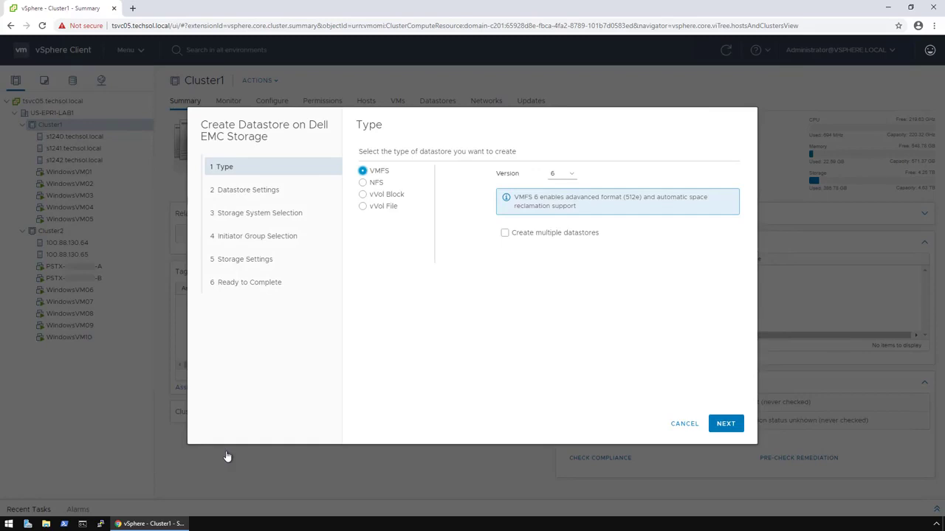
{"action": "left_click", "coordinate": [537, 173]}
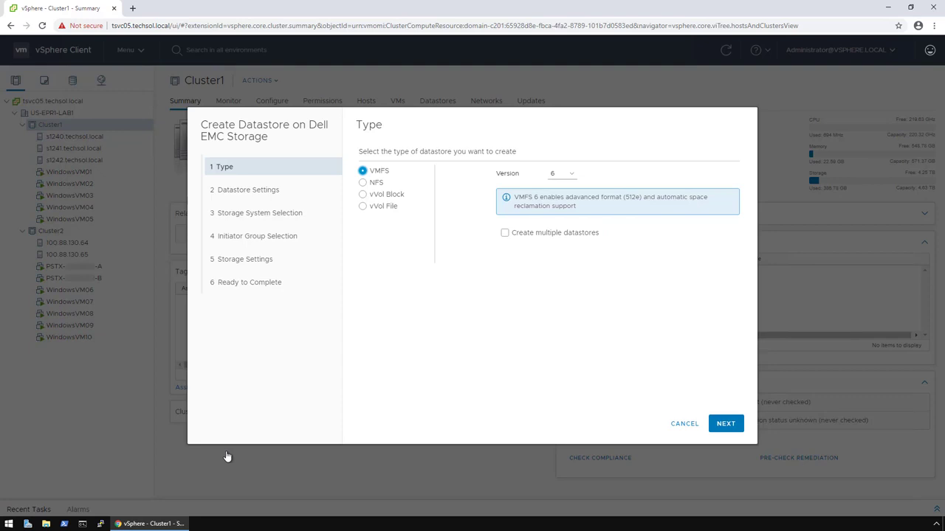
{"action": "mouse_move", "coordinate": [362, 457]}
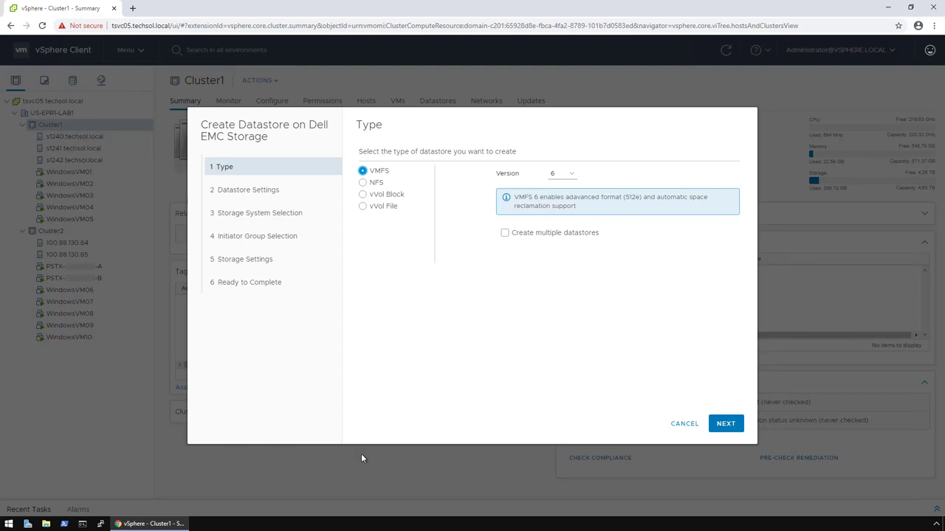
{"action": "left_click", "coordinate": [726, 422]}
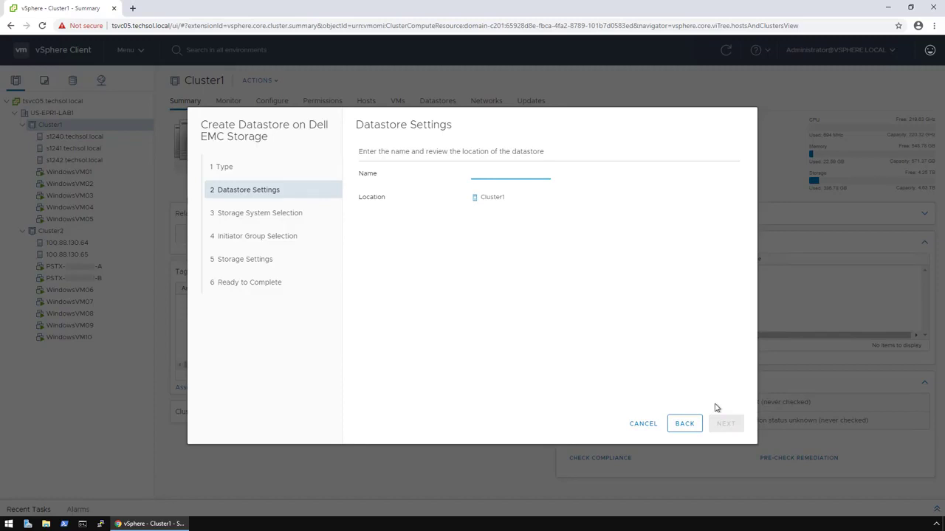
Step: Name the datastore Cluster1 and choose the PS8 PowerStore 5000T storage system
{"action": "left_click", "coordinate": [511, 174]}
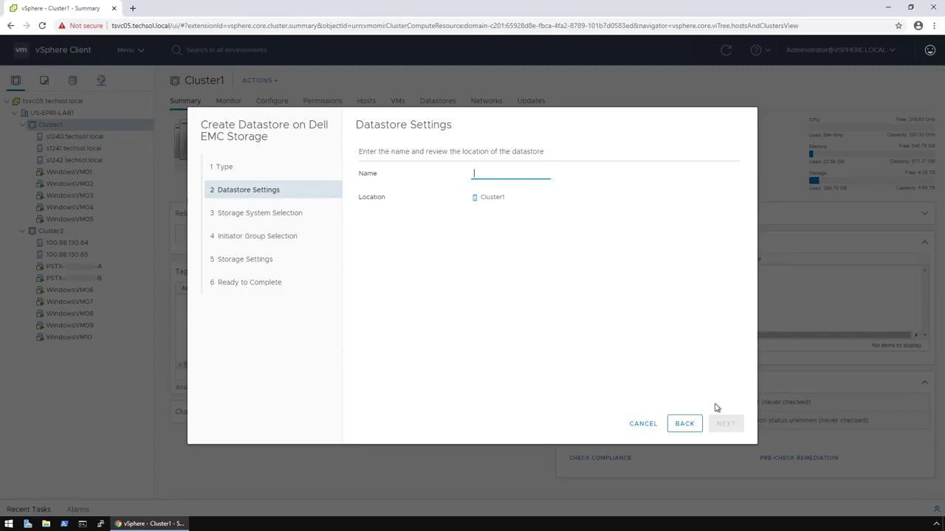
{"action": "type", "text": "Cluster1_DS2"}
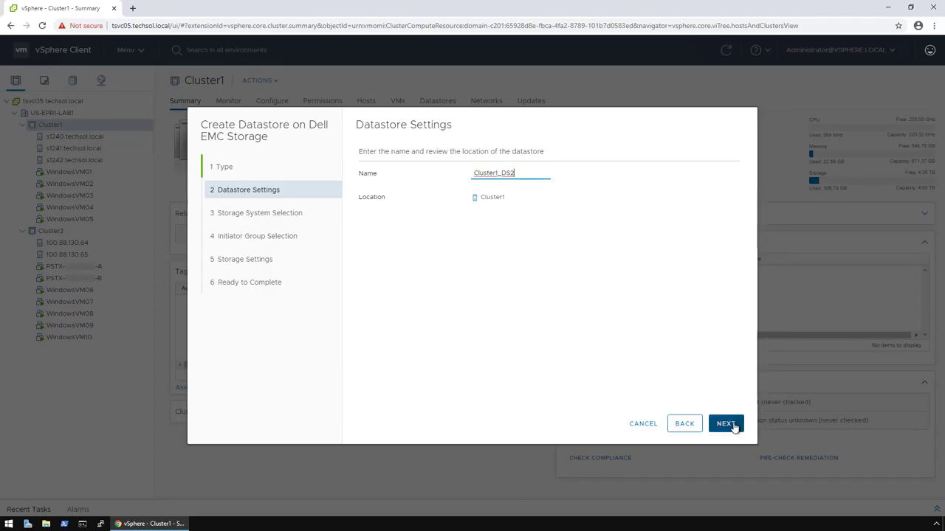
{"action": "left_click", "coordinate": [724, 422]}
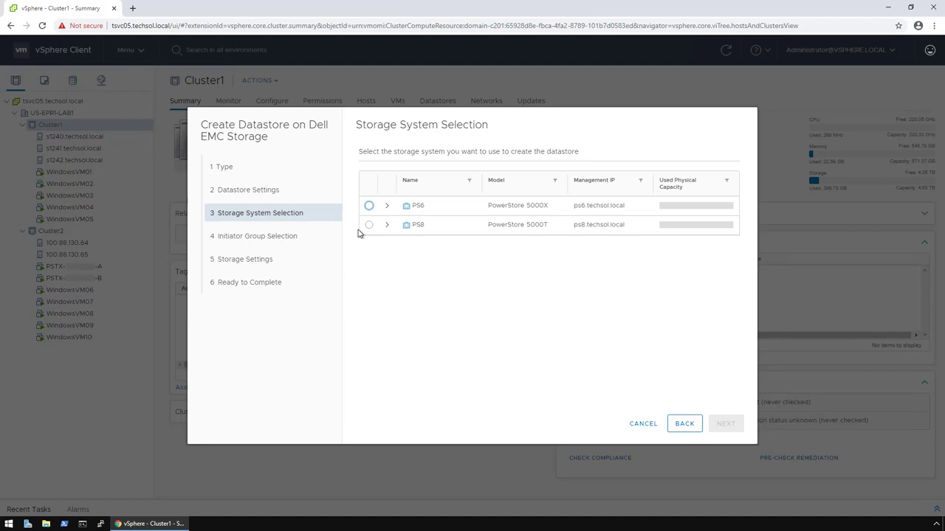
{"action": "left_click", "coordinate": [369, 225]}
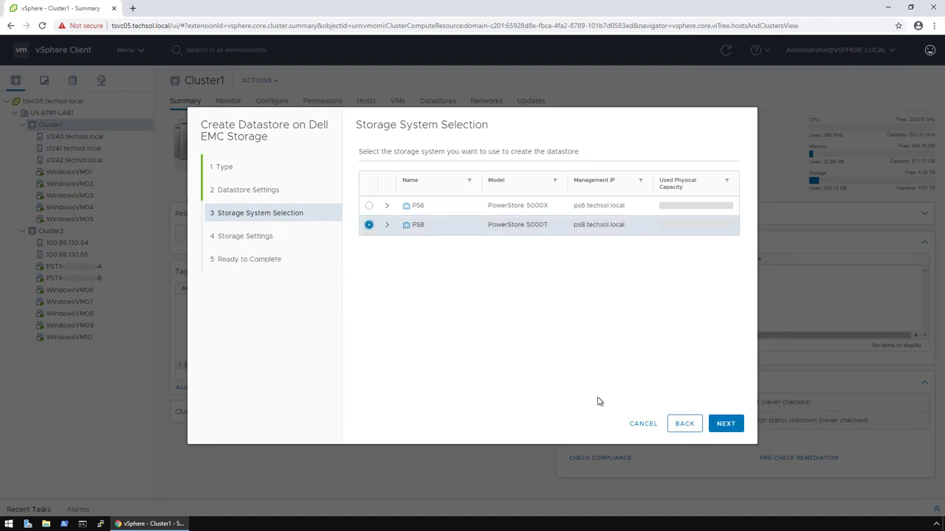
{"action": "left_click", "coordinate": [727, 422]}
{"action": "type", "text": "2"}
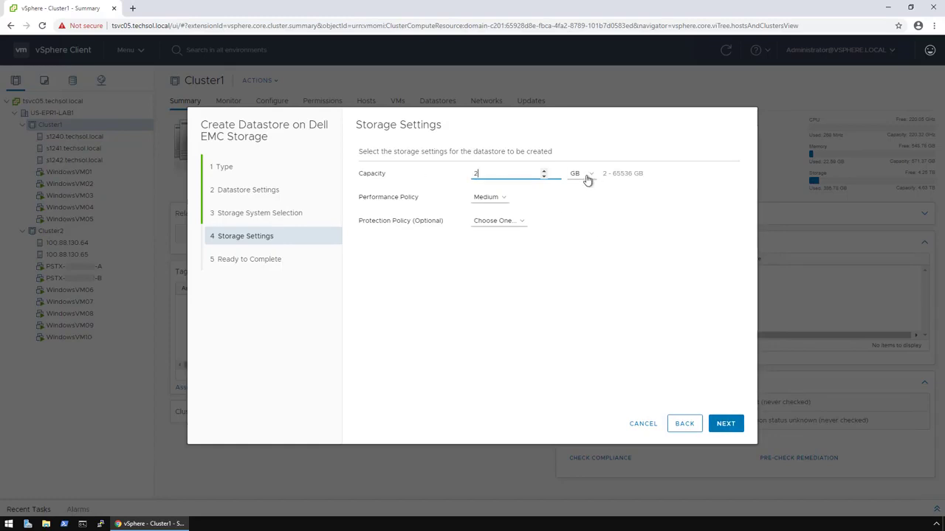
Step: Set 2 TB capacity, Medium performance and Production protection policies, then finish creation
{"action": "left_click", "coordinate": [583, 173]}
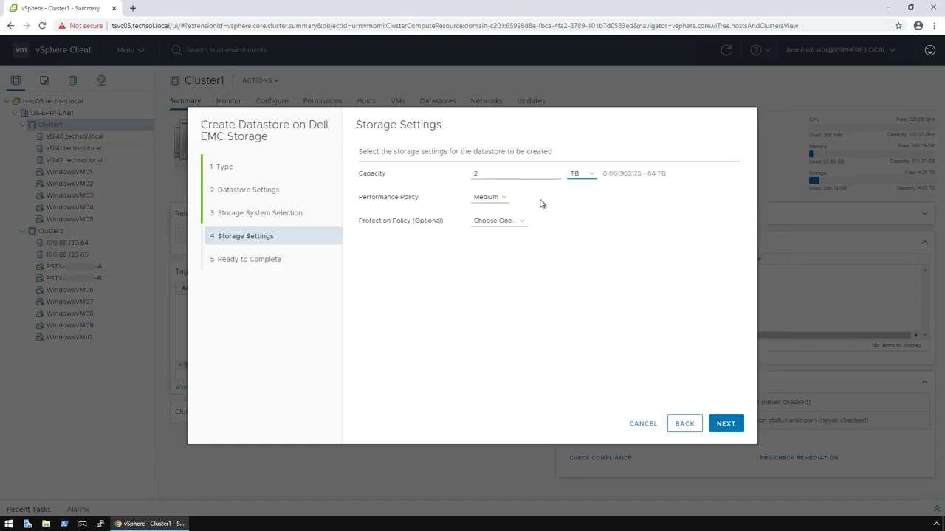
{"action": "left_click", "coordinate": [490, 198]}
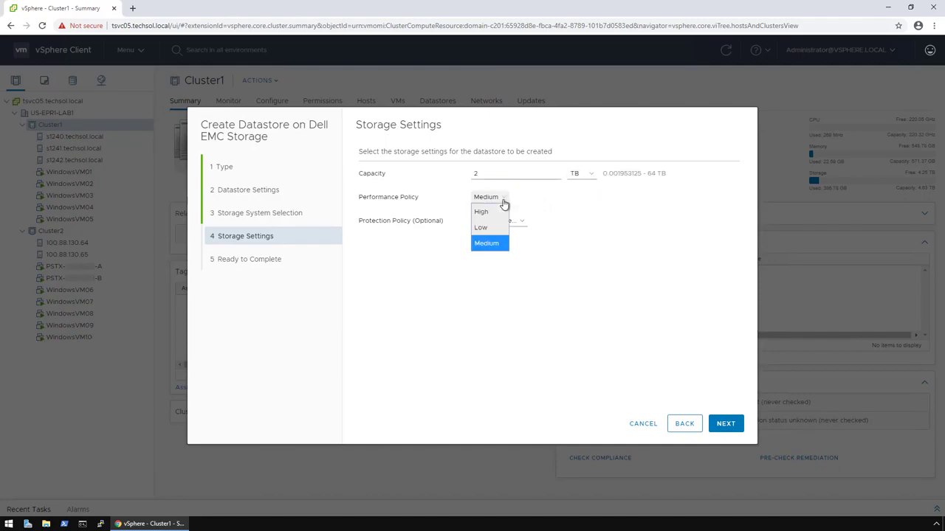
{"action": "left_click", "coordinate": [498, 220]}
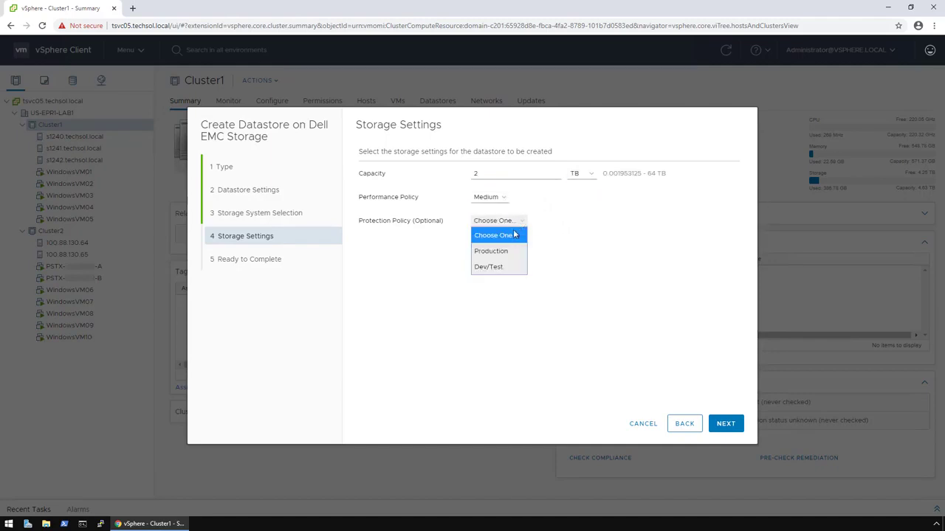
{"action": "left_click", "coordinate": [490, 251]}
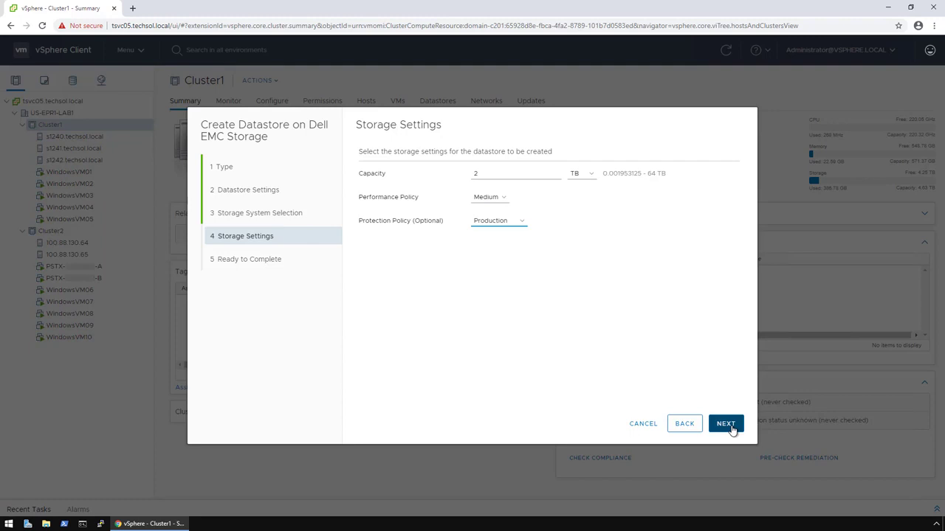
{"action": "left_click", "coordinate": [725, 422]}
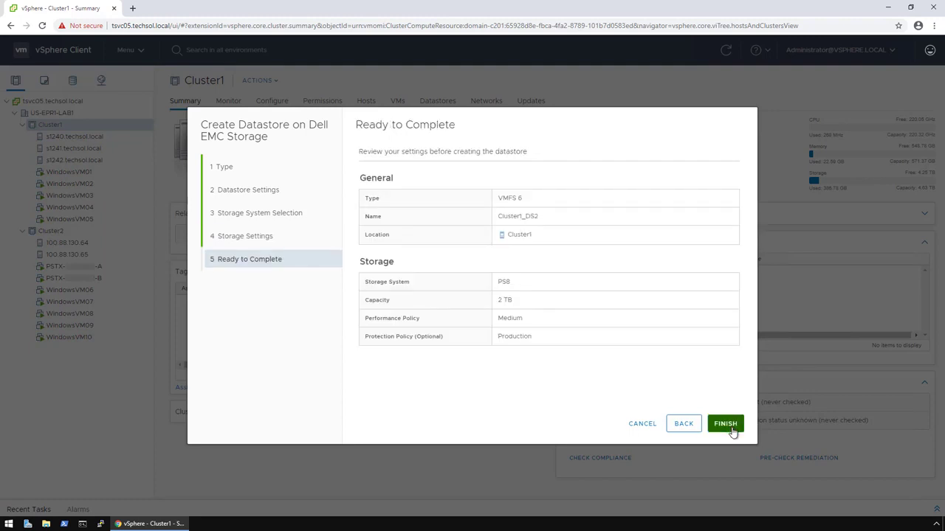
{"action": "left_click", "coordinate": [724, 422]}
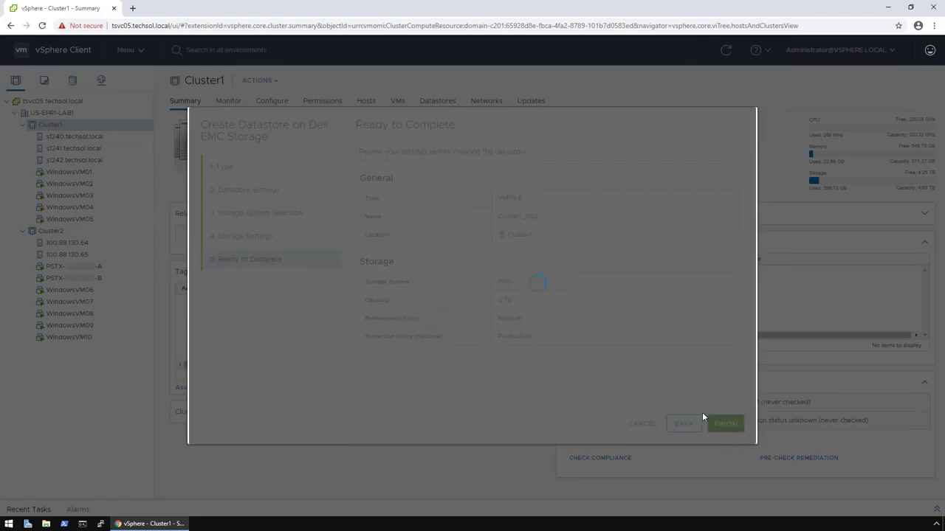
Step: Switch to the datastore list and bring up the actions for Cluster1_DS3
{"action": "left_click", "coordinate": [726, 422]}
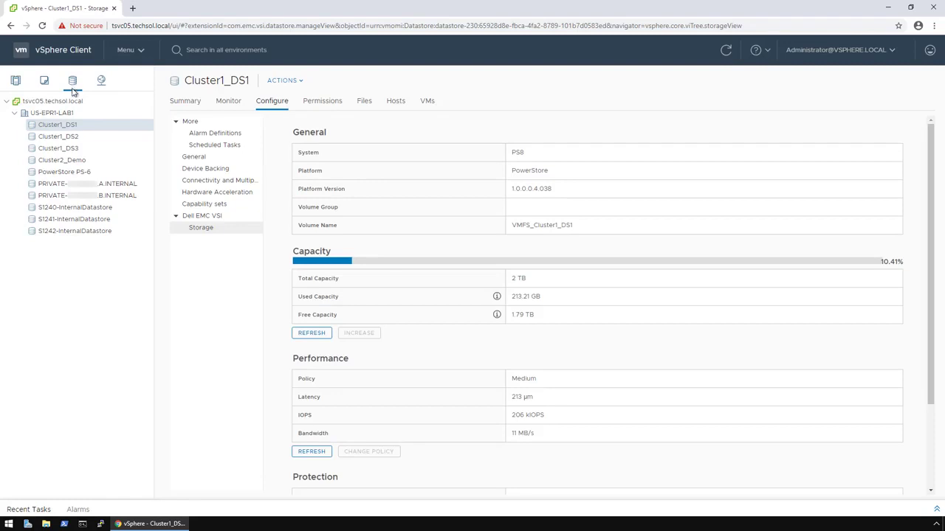
{"action": "right_click", "coordinate": [58, 148]}
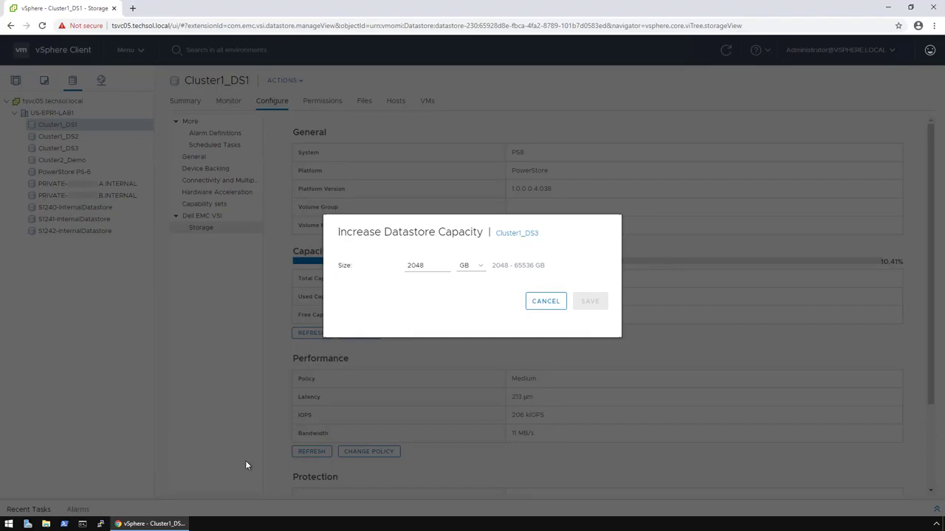
{"action": "mouse_move", "coordinate": [433, 266]}
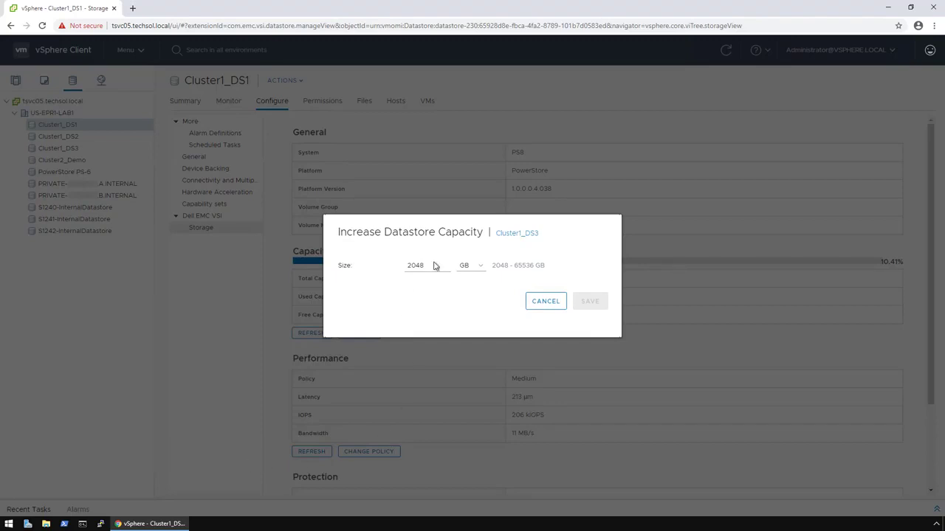
Step: Save a new size of 4 TB for Cluster1_DS3 and show its summary page
{"action": "type", "text": "4"}
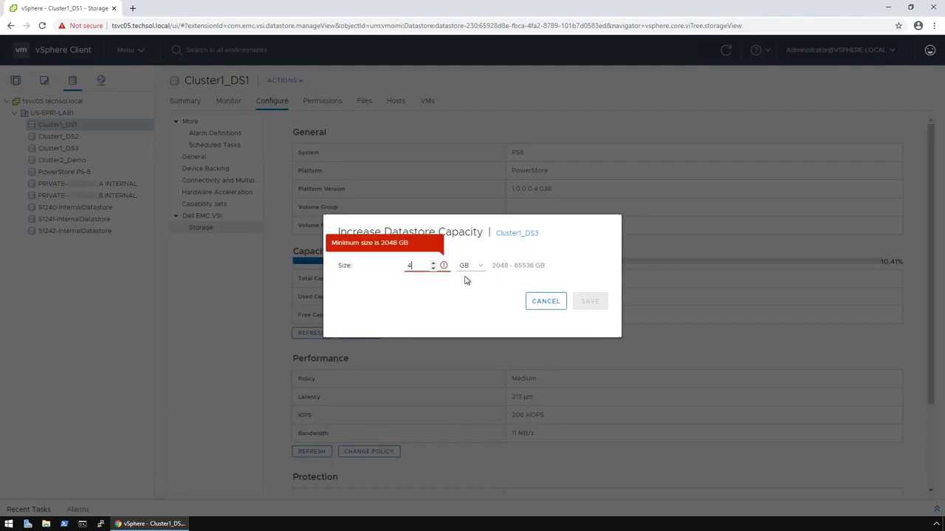
{"action": "left_click", "coordinate": [469, 266]}
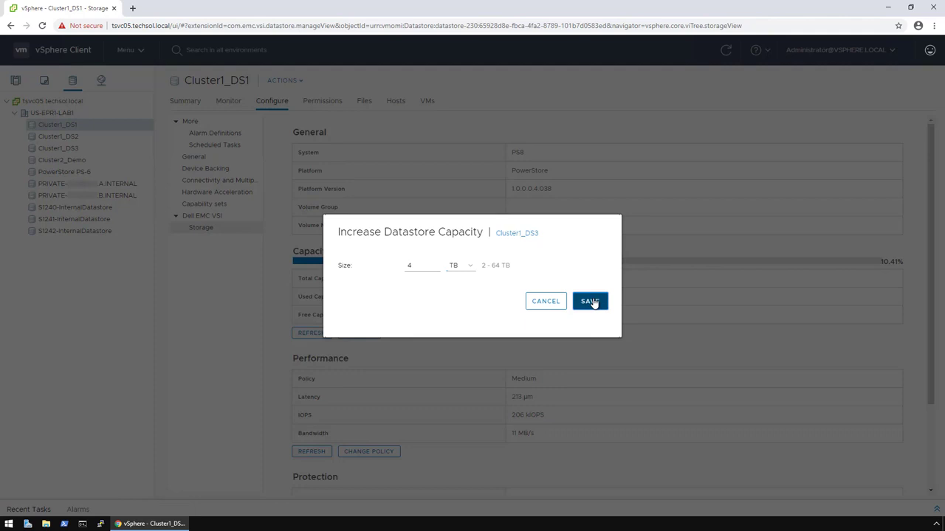
{"action": "left_click", "coordinate": [589, 301]}
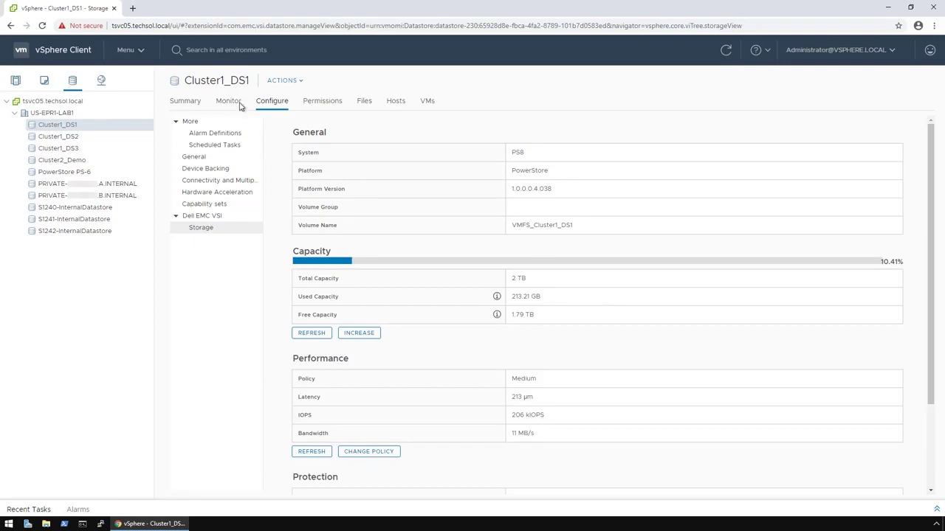
{"action": "left_click", "coordinate": [59, 148]}
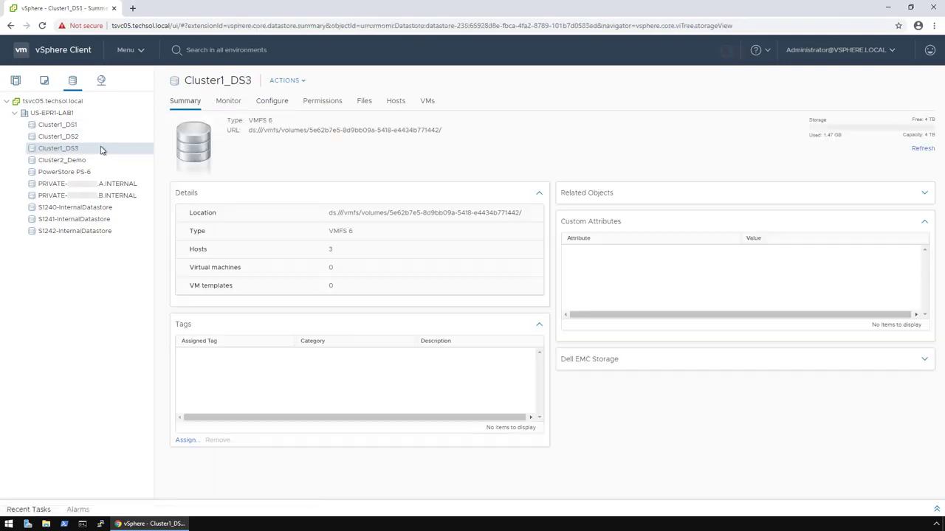